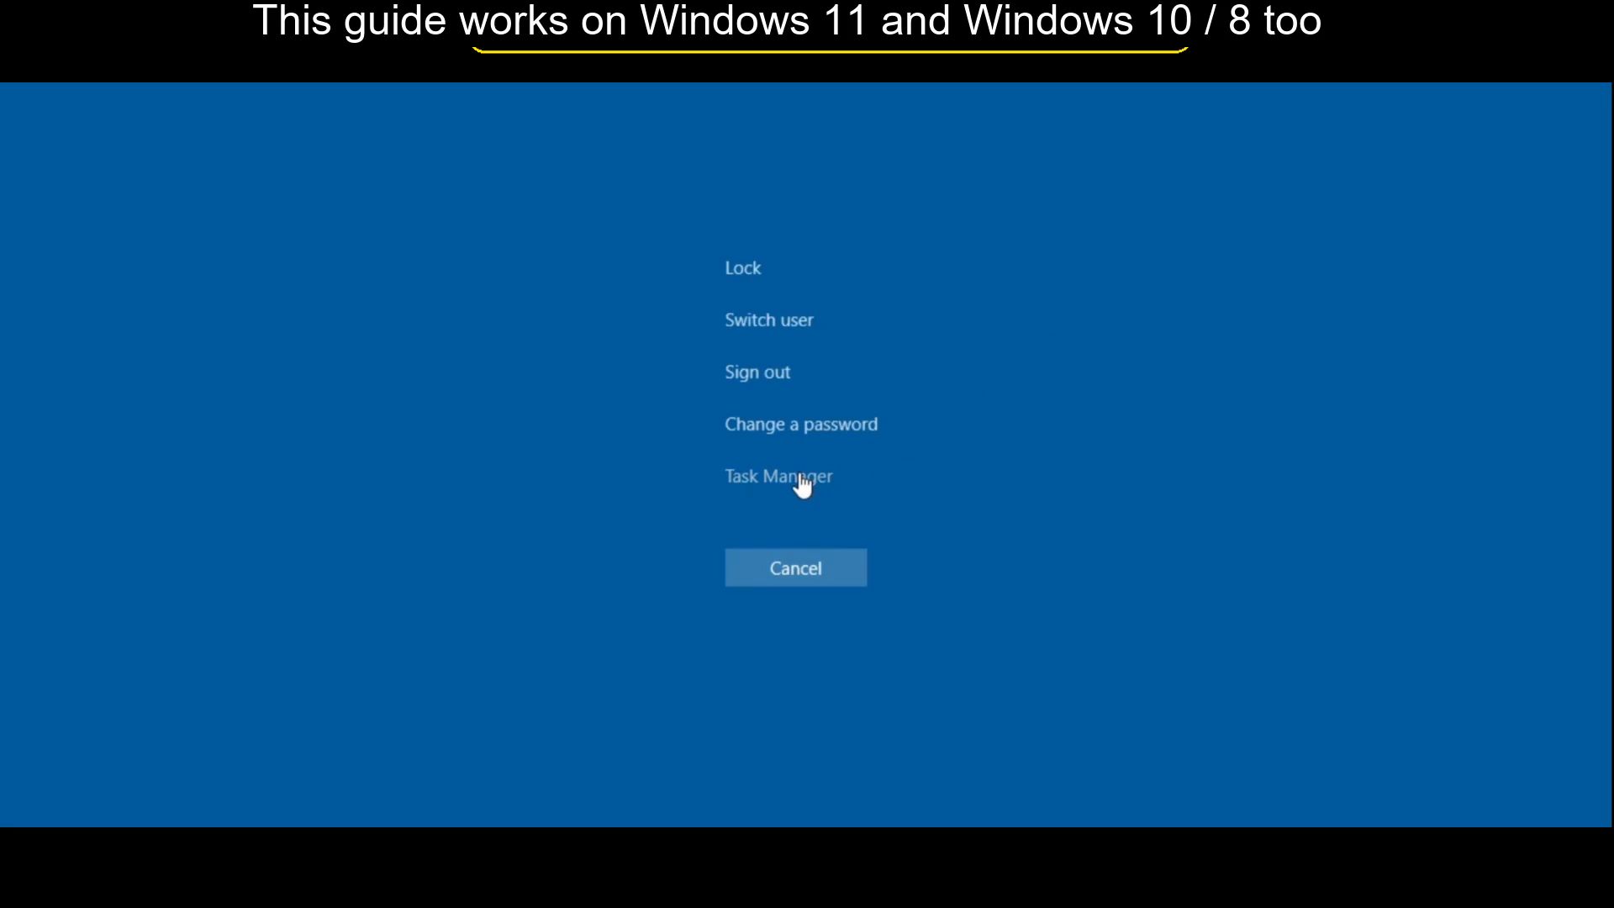
mouse_move(814, 486)
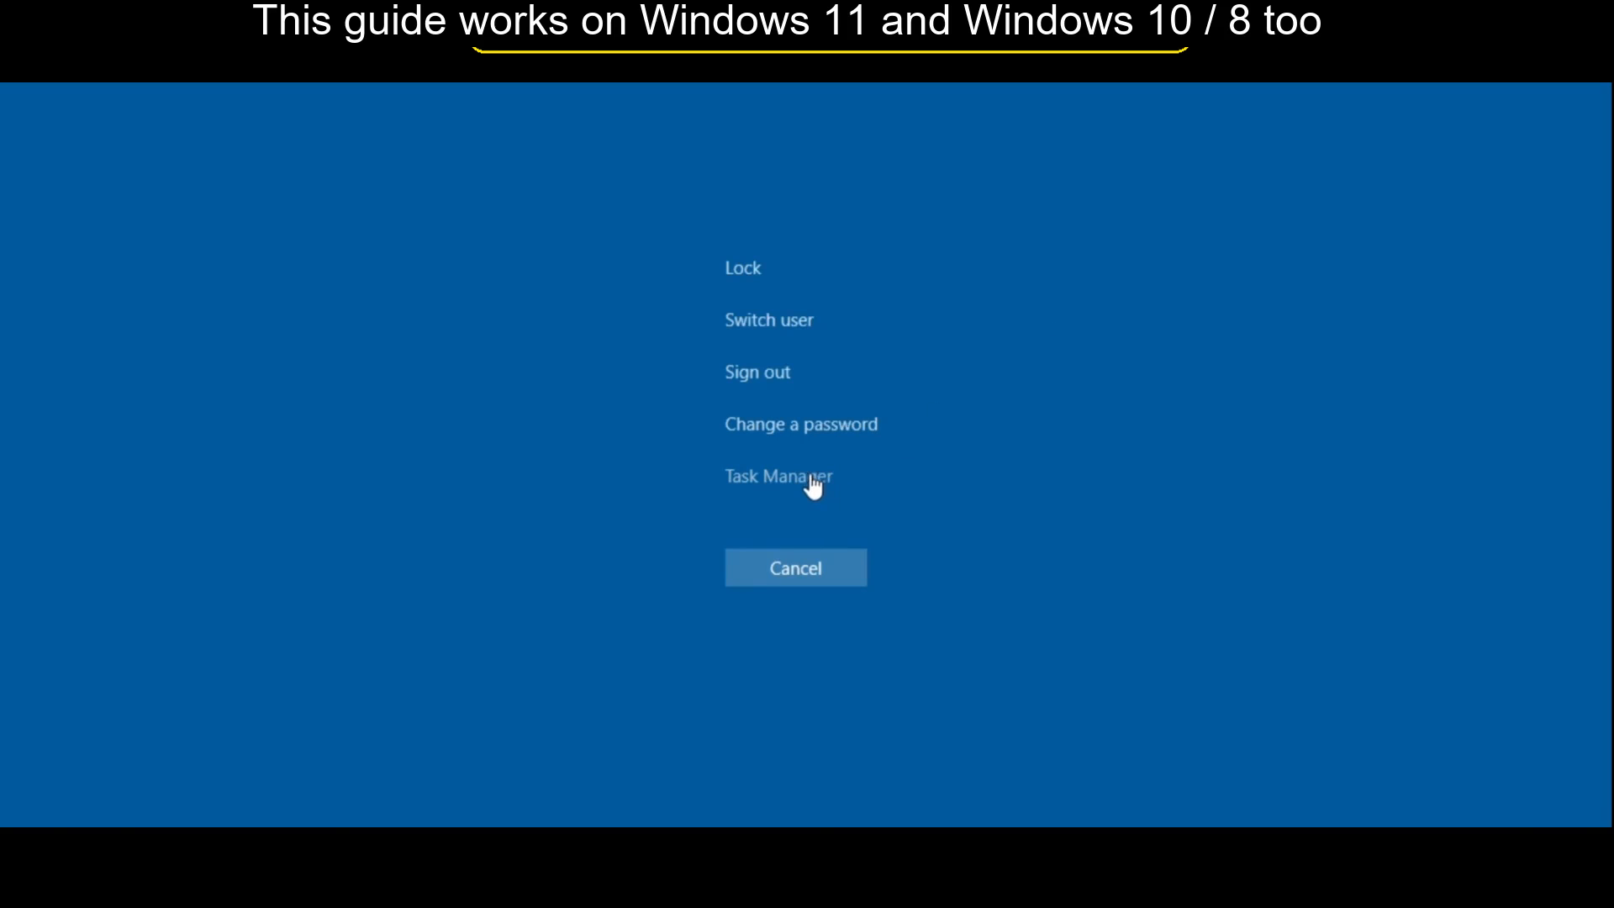
Step: Launch Task Manager from the Ctrl+Alt+Del security screen
click(781, 476)
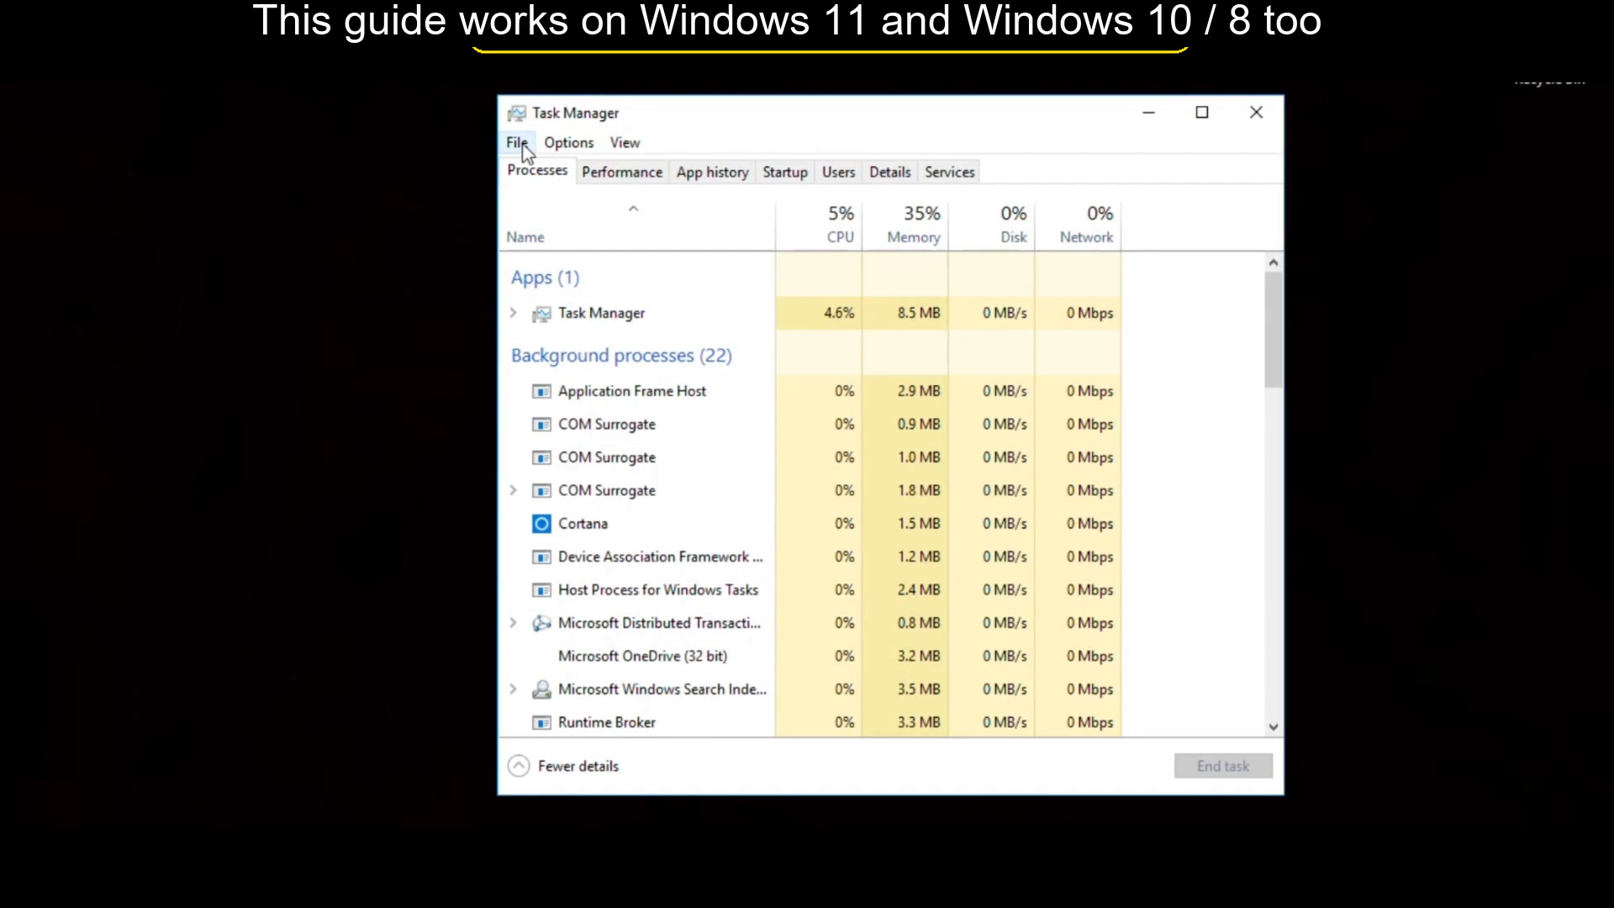
Step: Run regedit as a new task with administrative privileges via File > Run new task
click(516, 142)
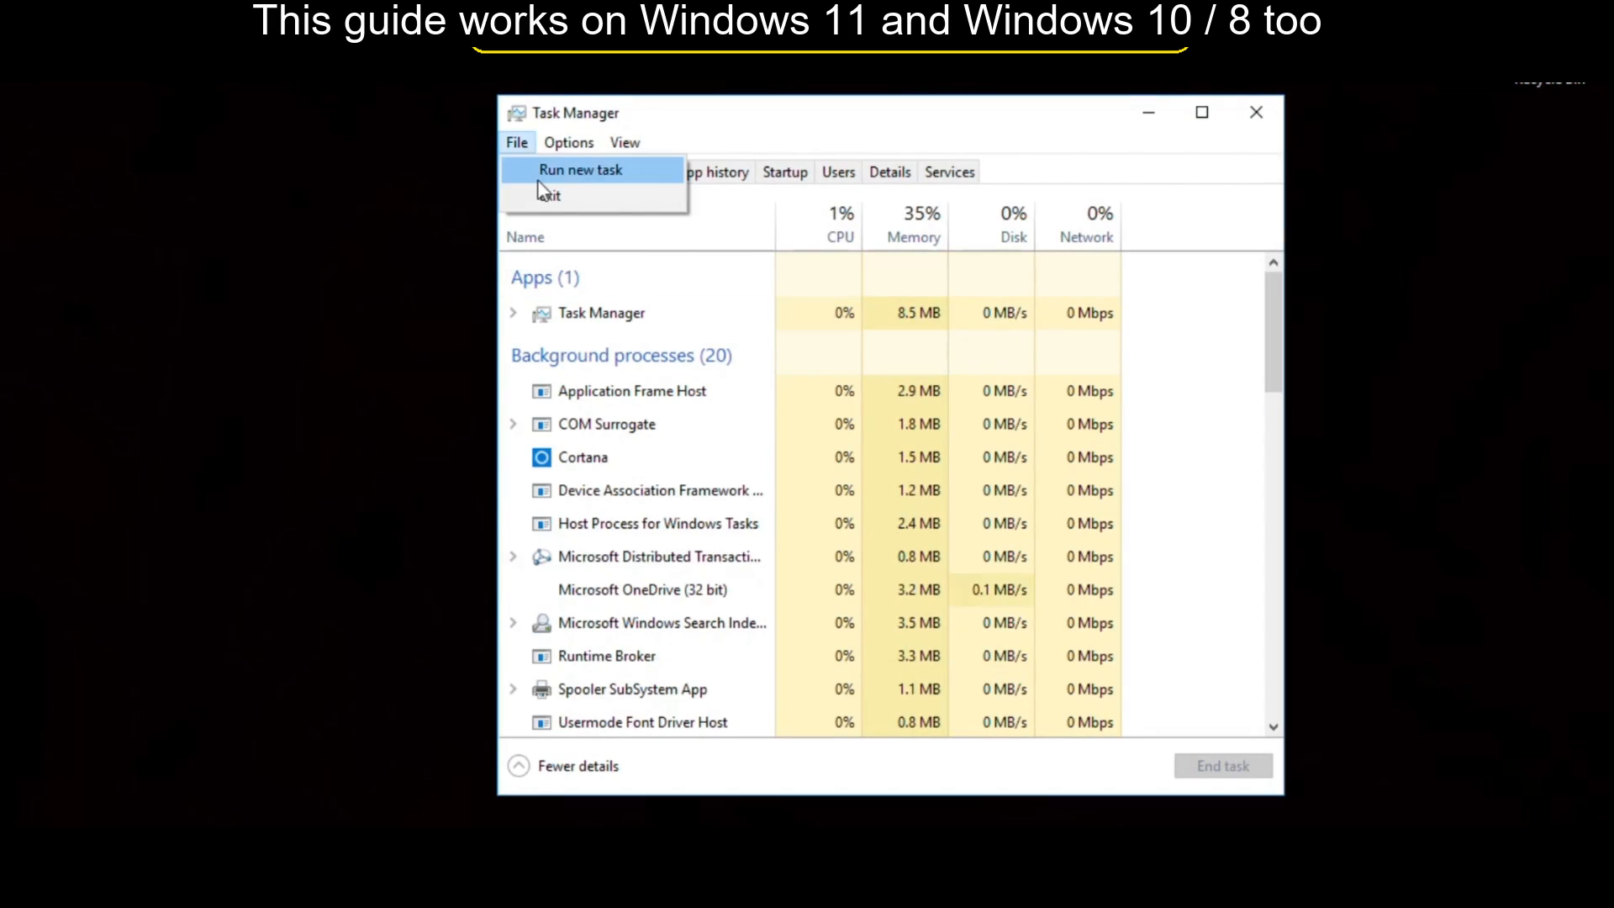
click(580, 169)
text(regedit)
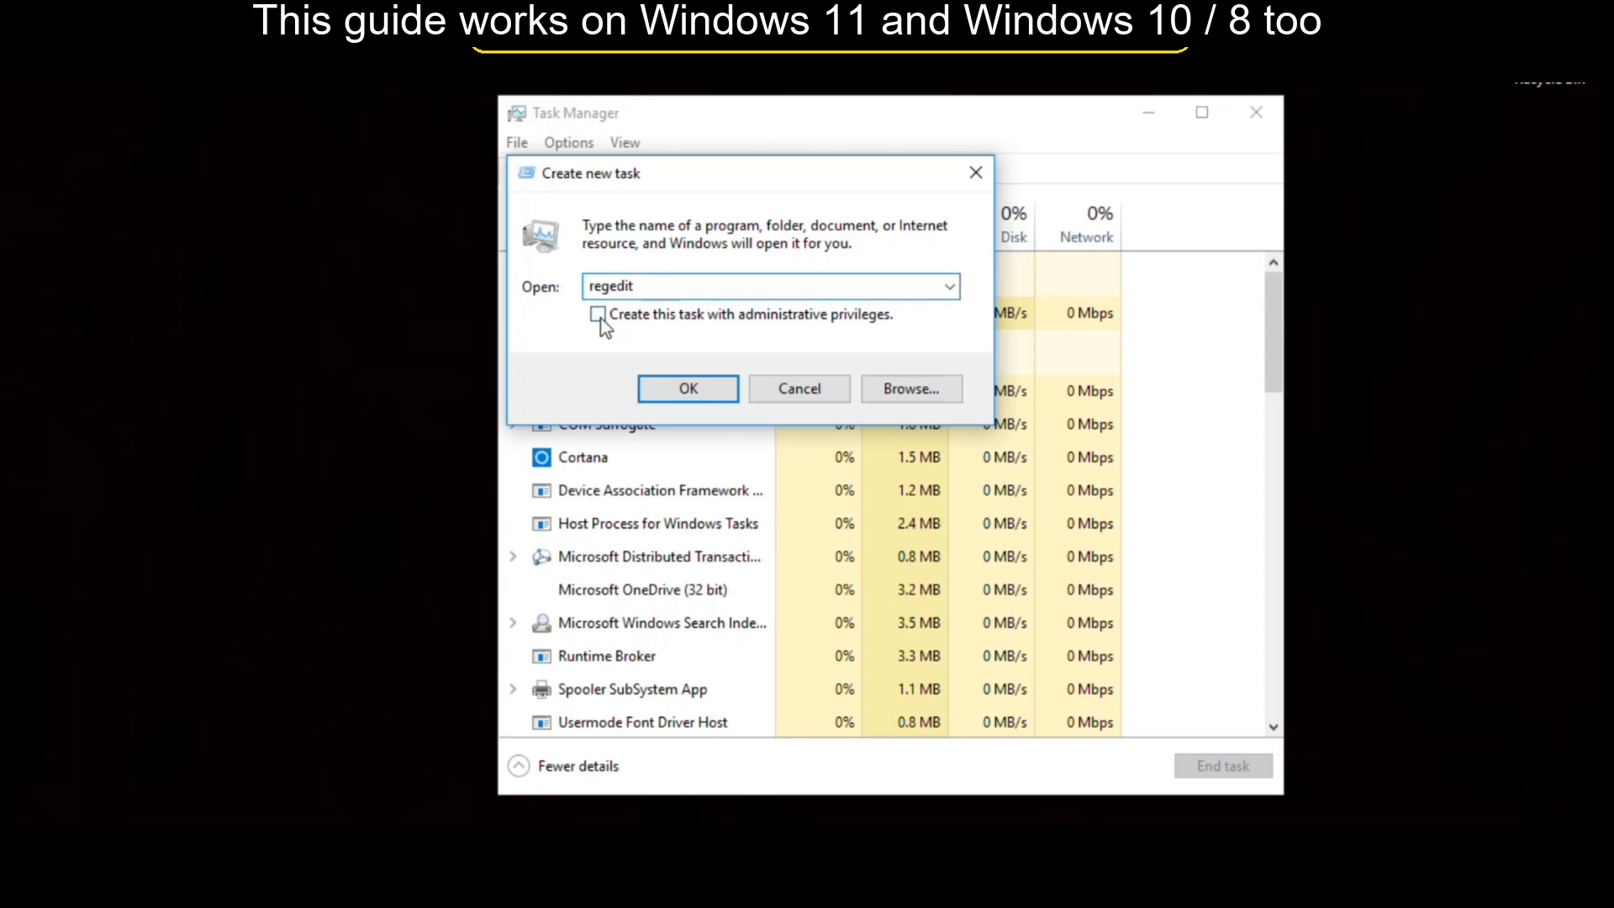
click(687, 389)
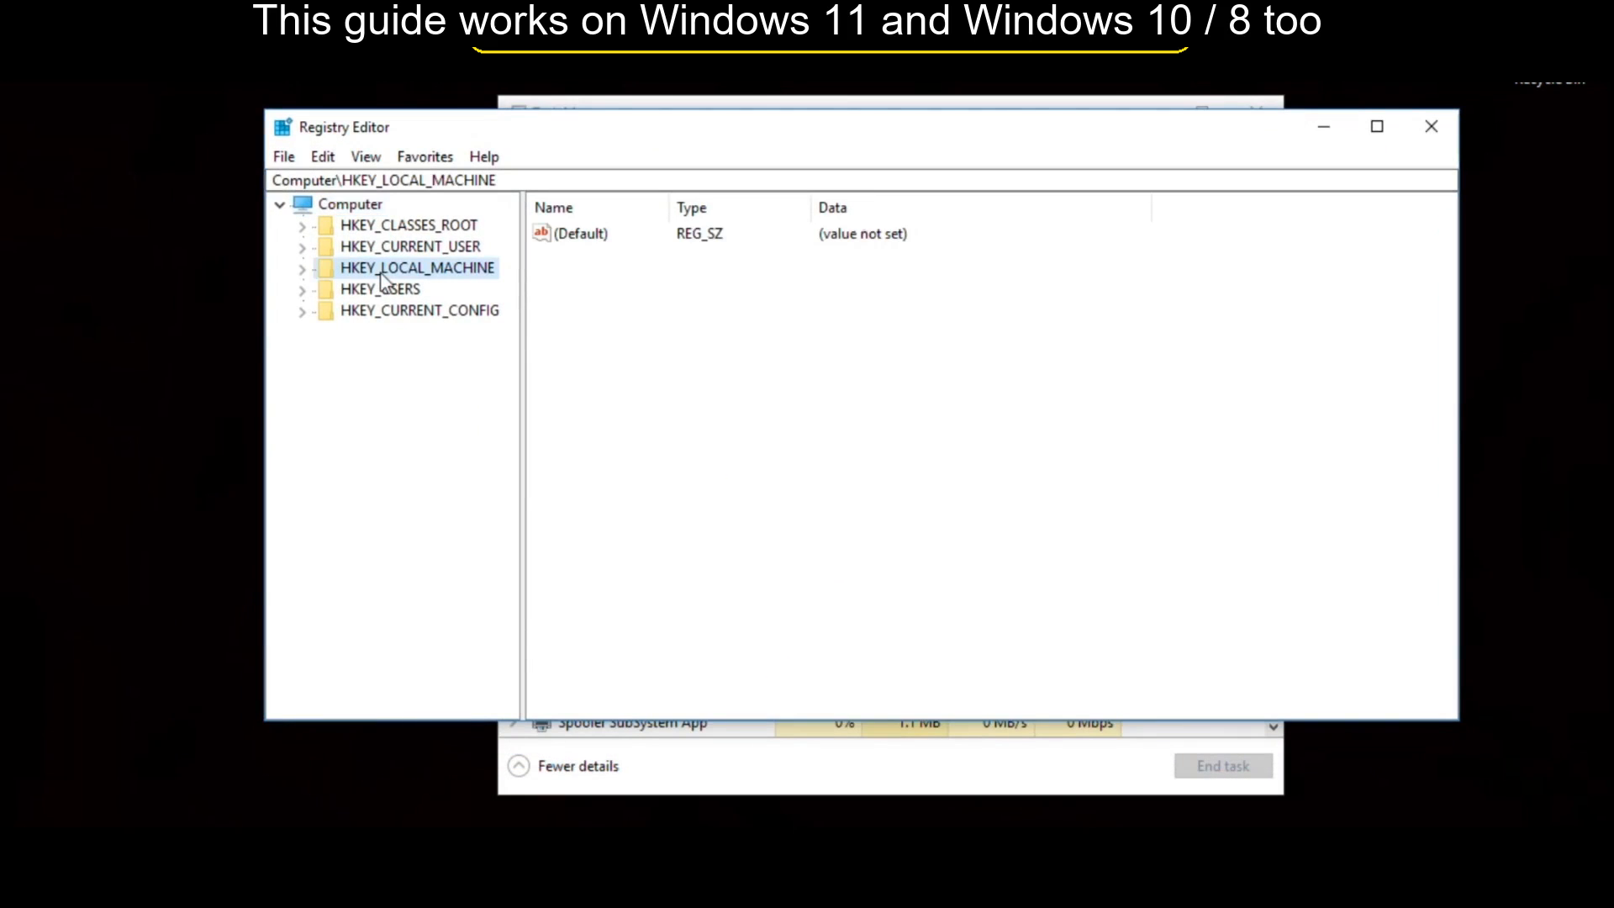
Step: Expand the tree to HKEY_LOCAL_MACHINE\SOFTWARE\Microsoft\Windows NT\CurrentVersion and show its subkeys
click(302, 267)
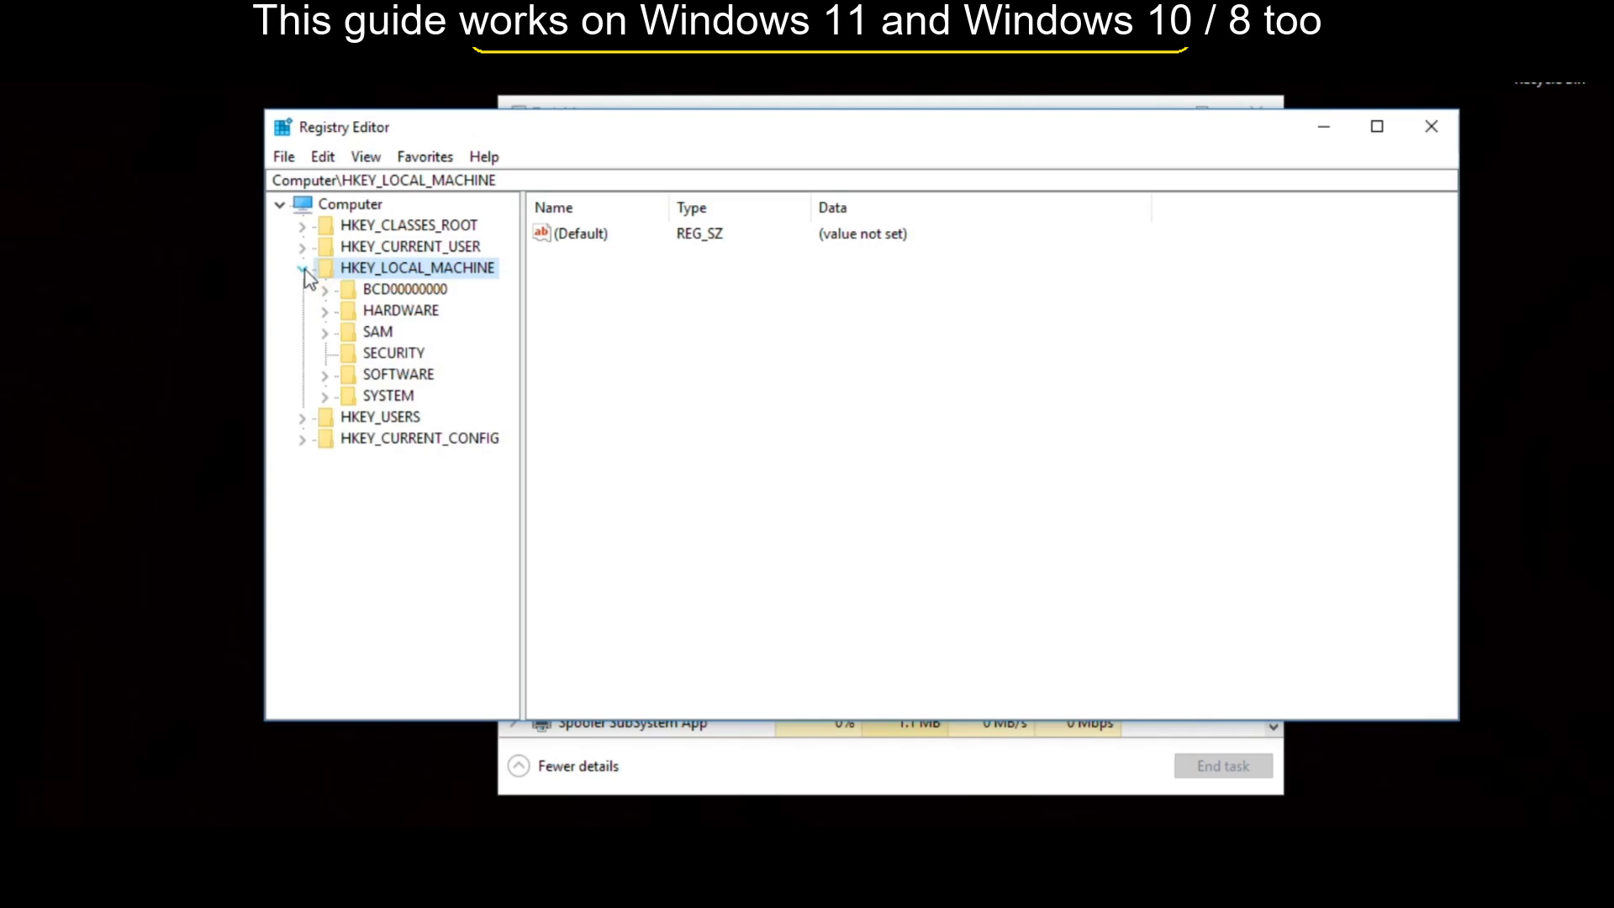
click(398, 375)
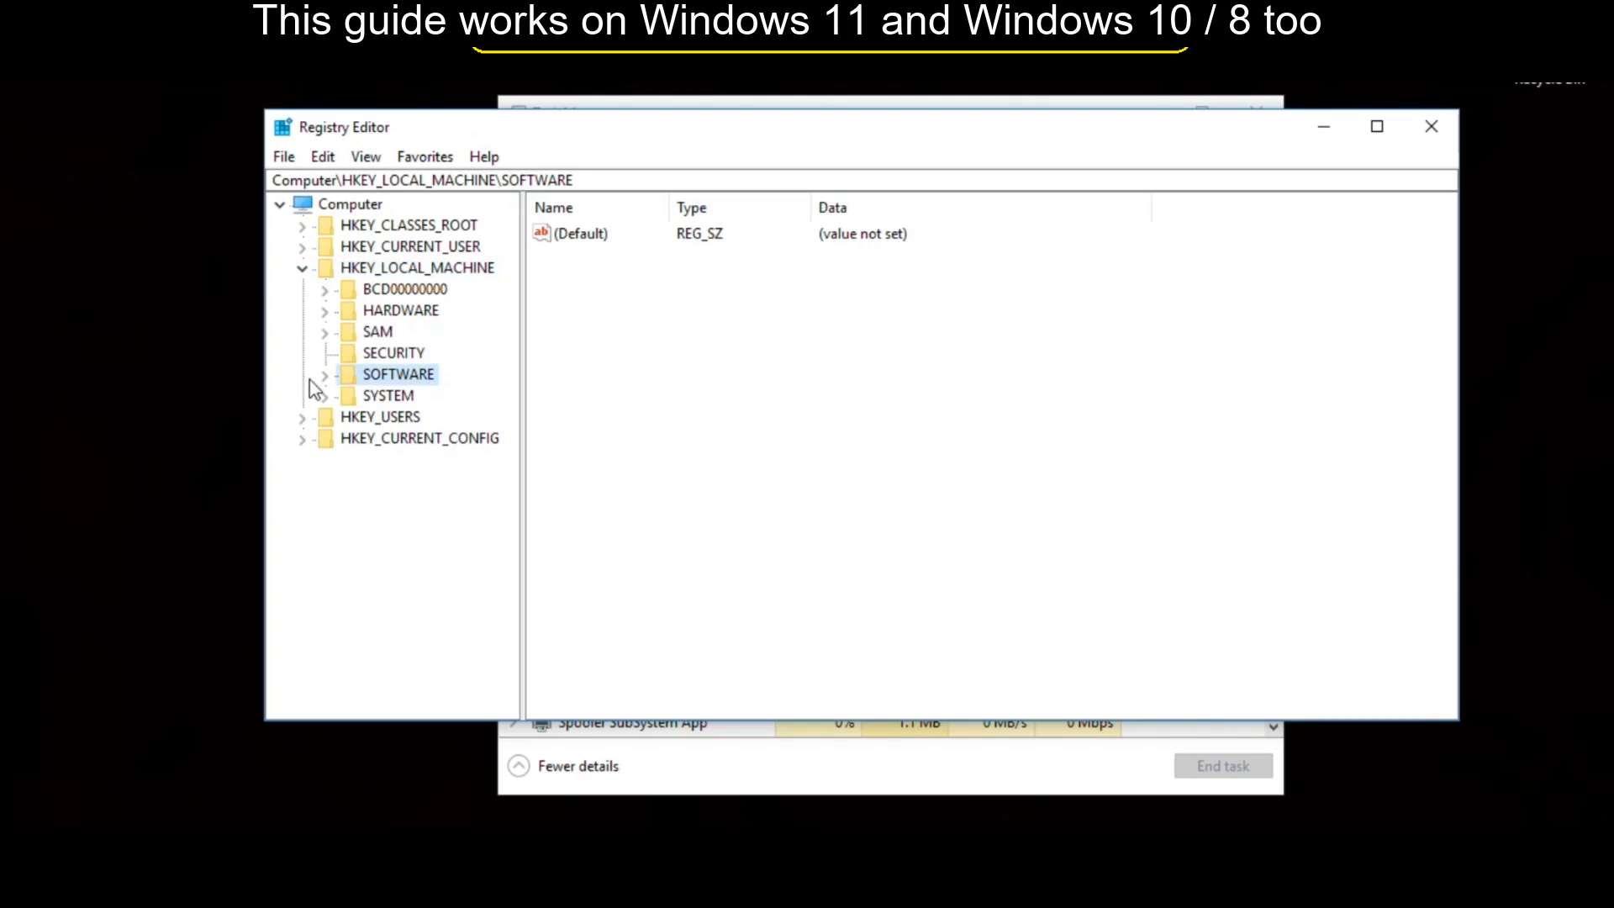
click(321, 374)
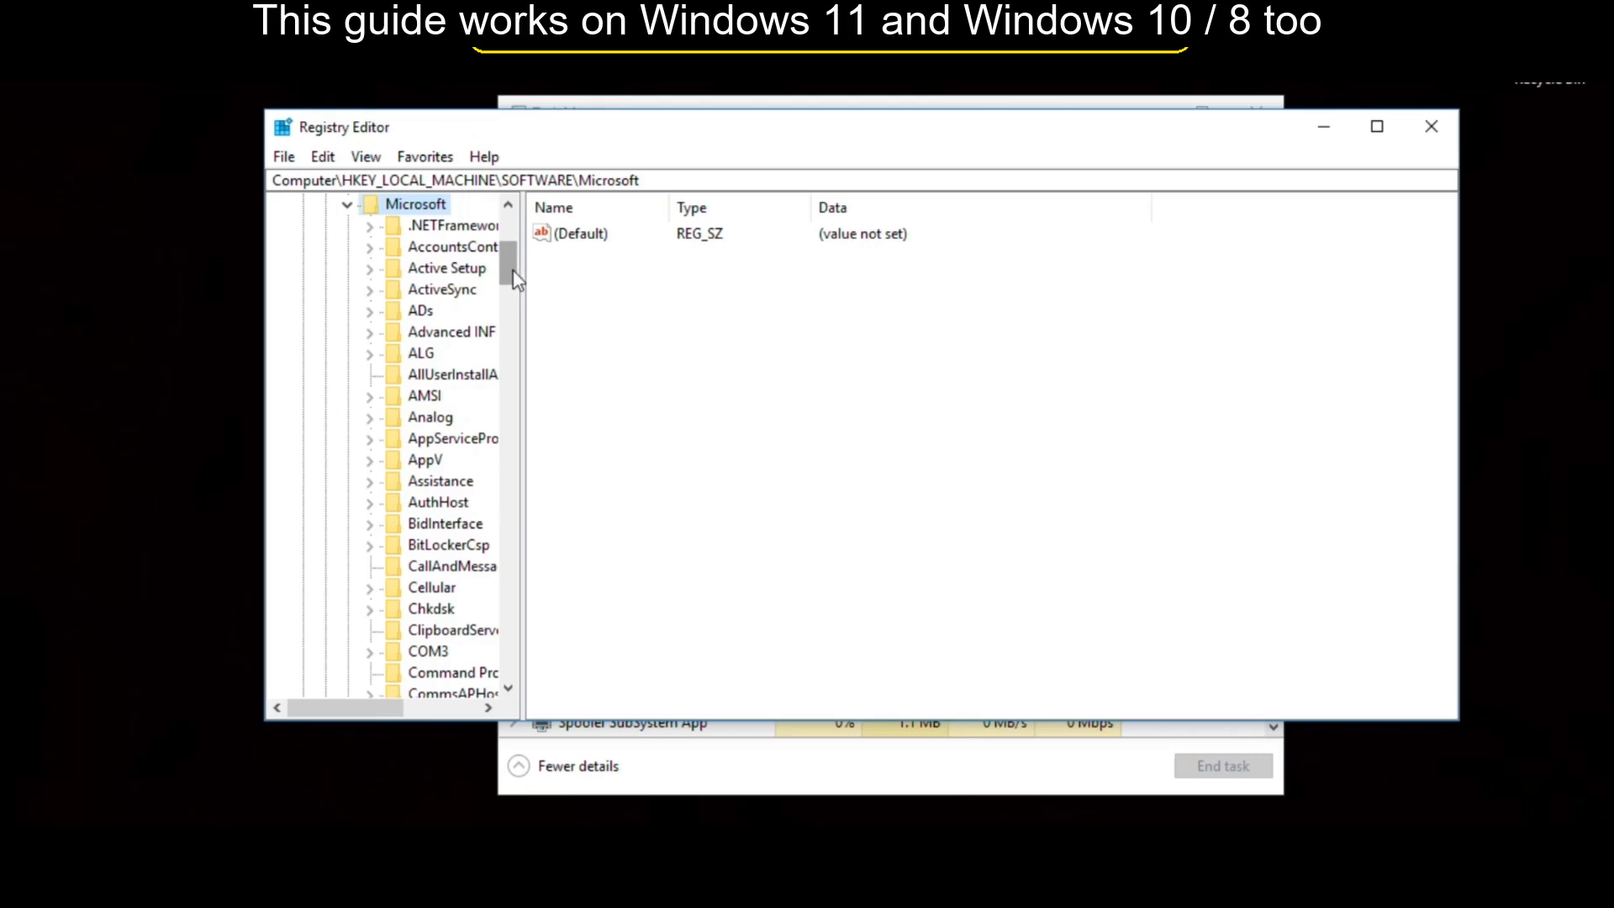
scroll(down, 3)
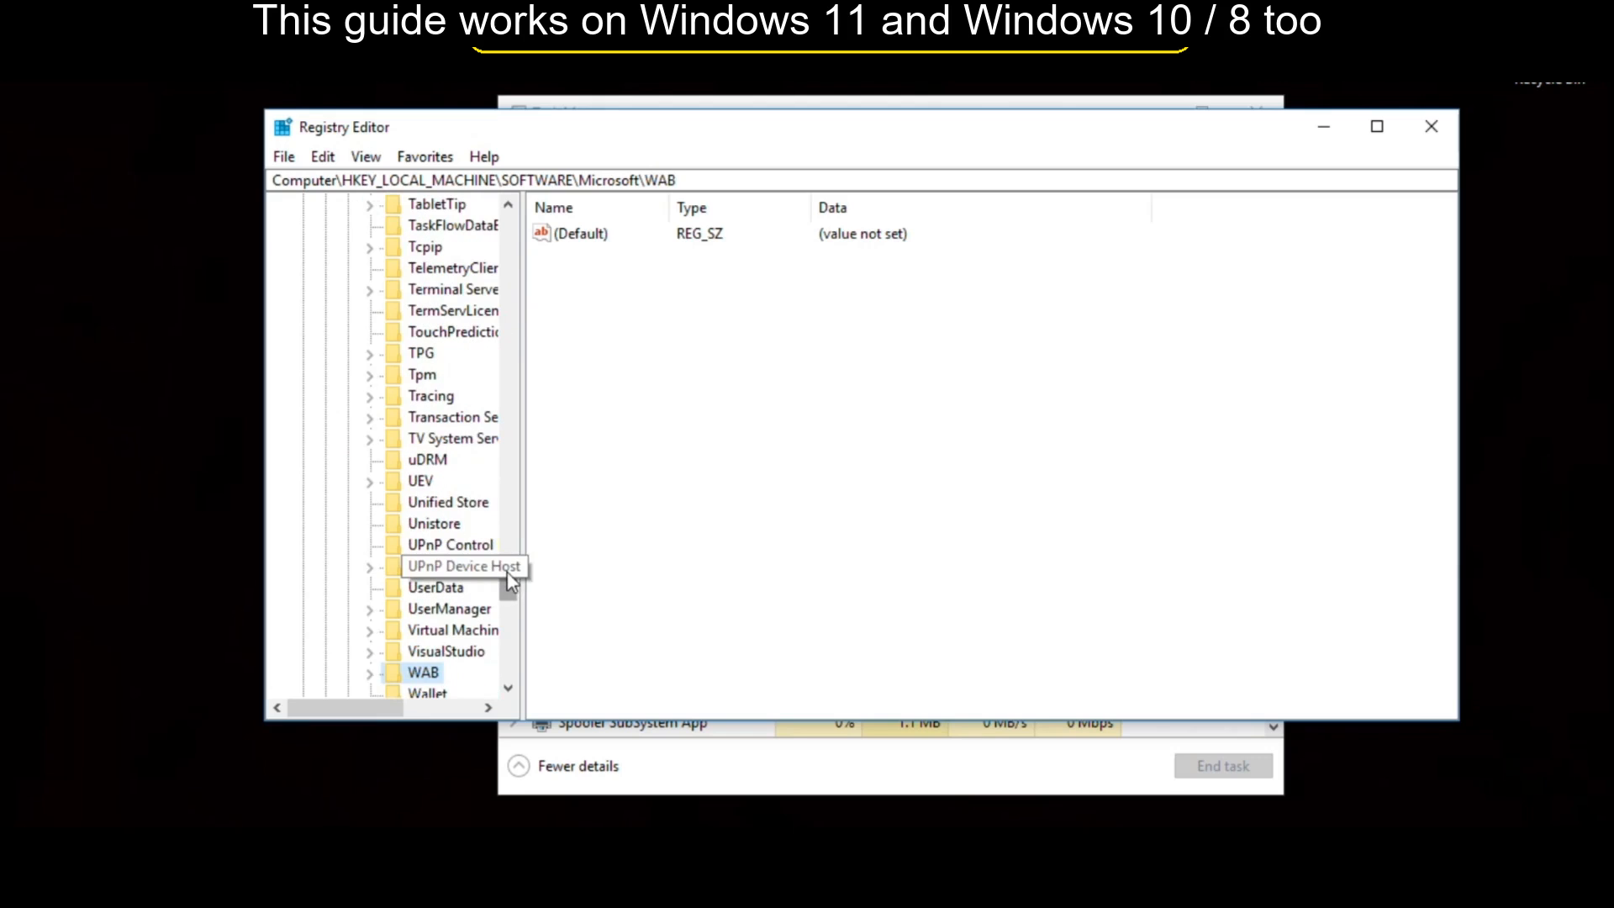
scroll(down, 3)
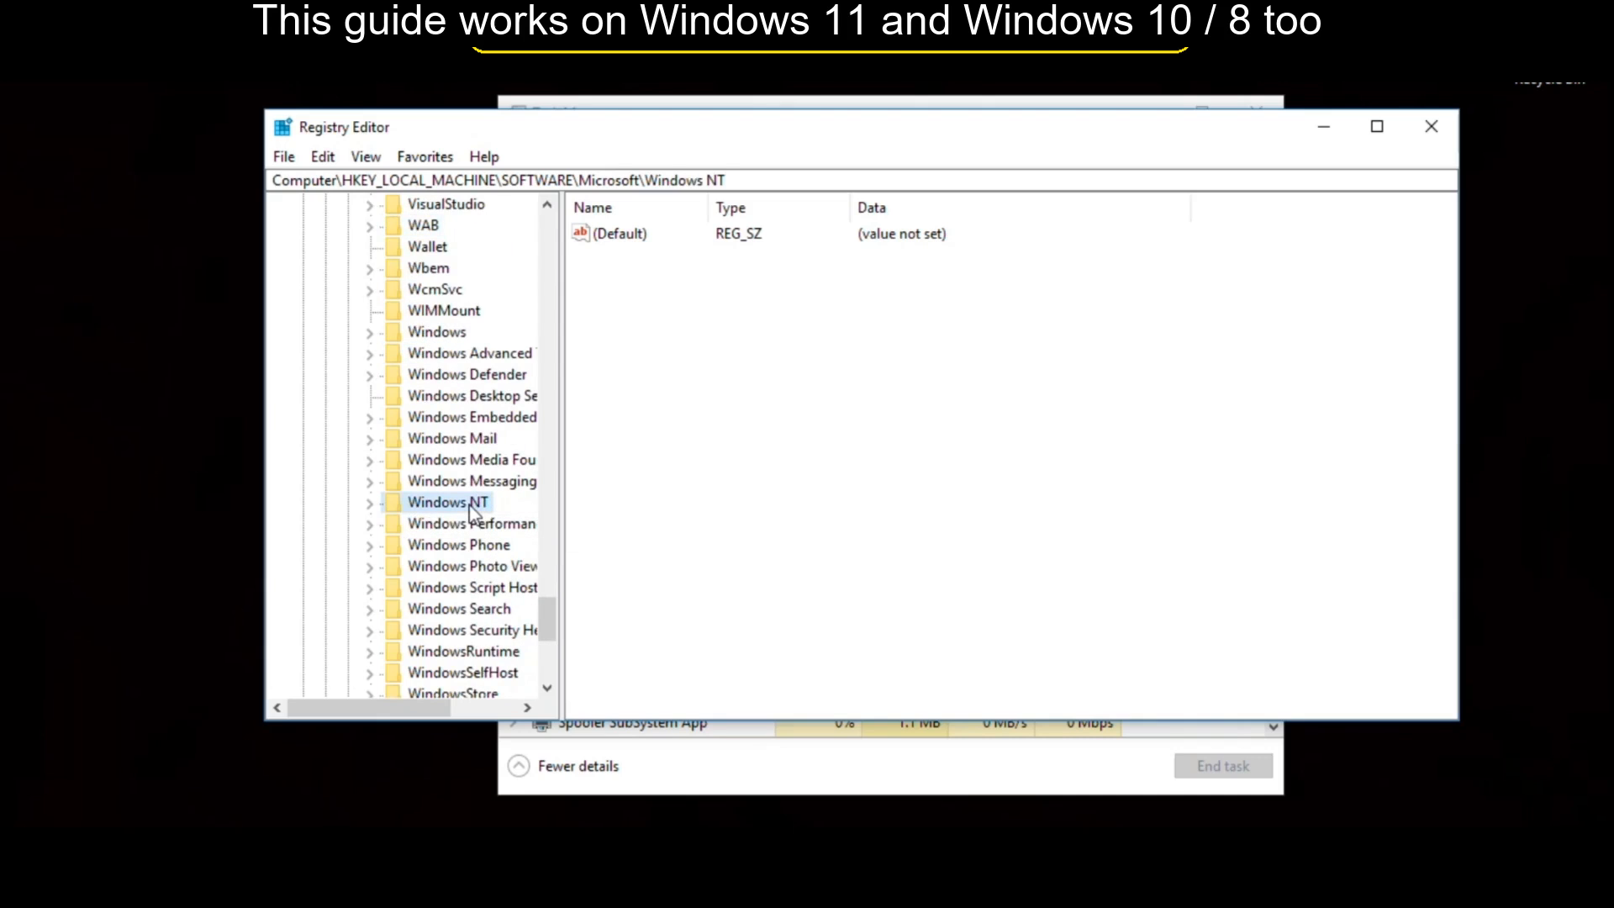
click(371, 502)
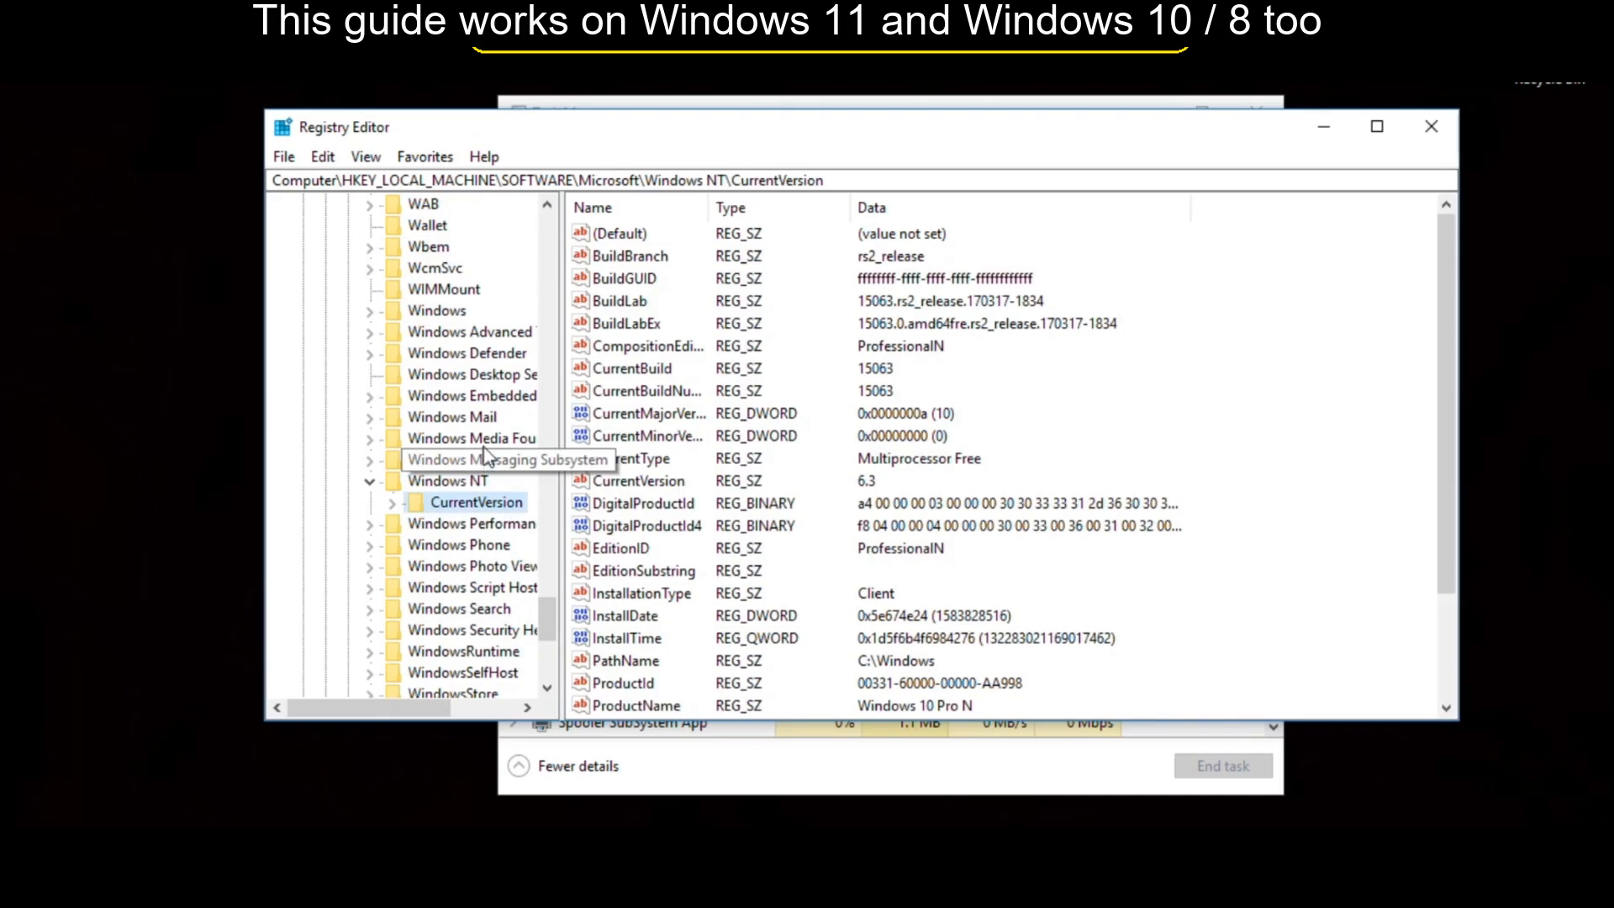
click(391, 502)
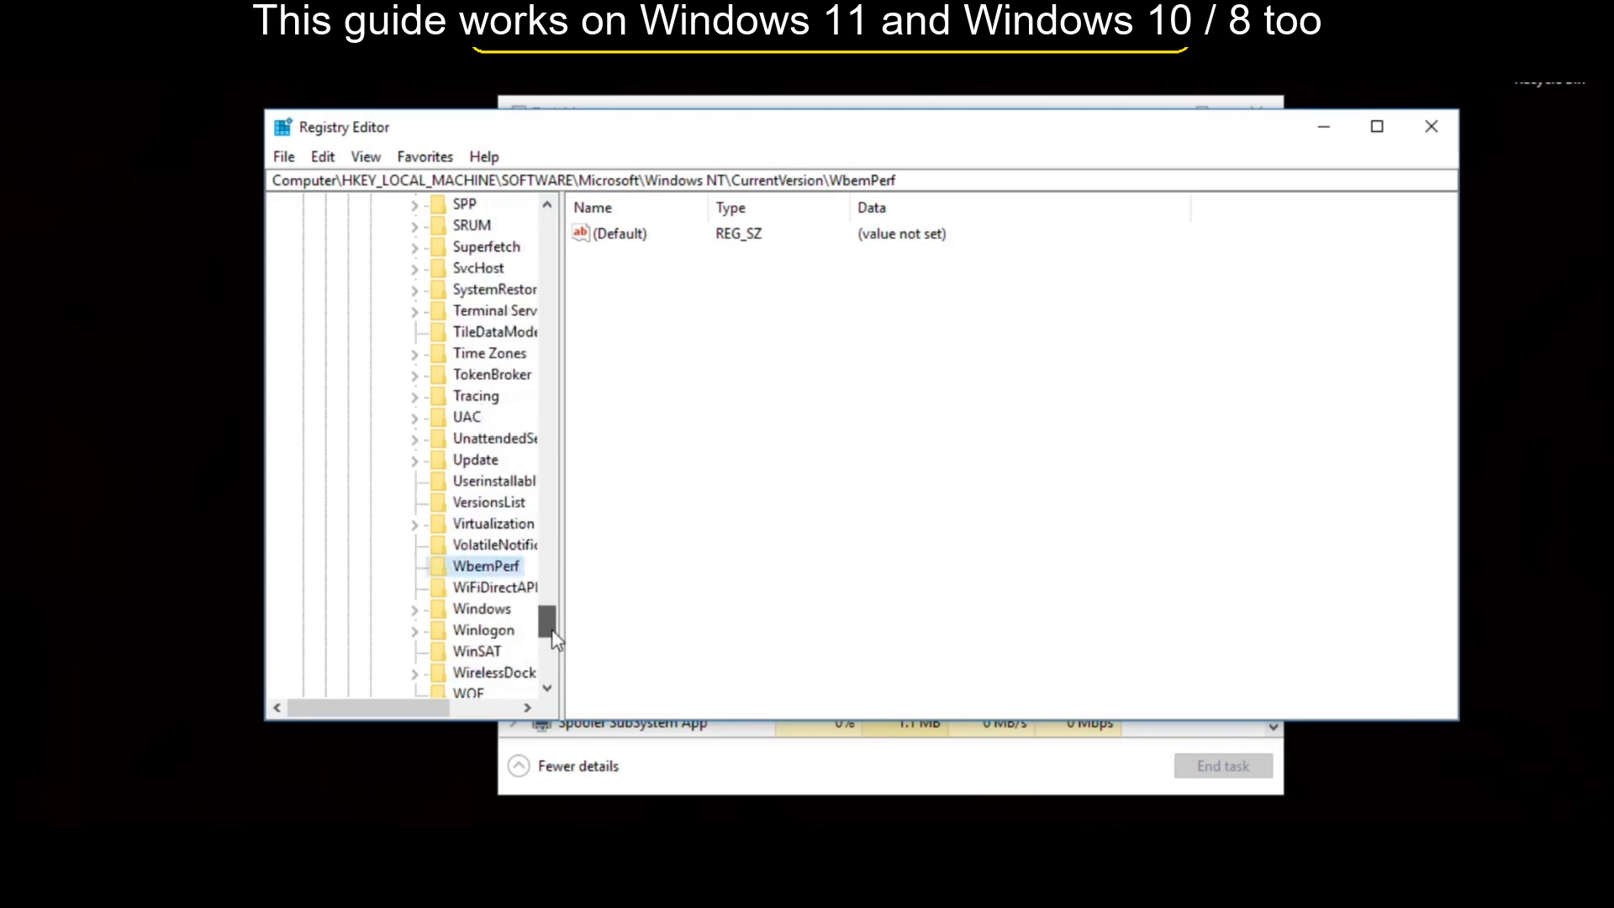
scroll(down, 3)
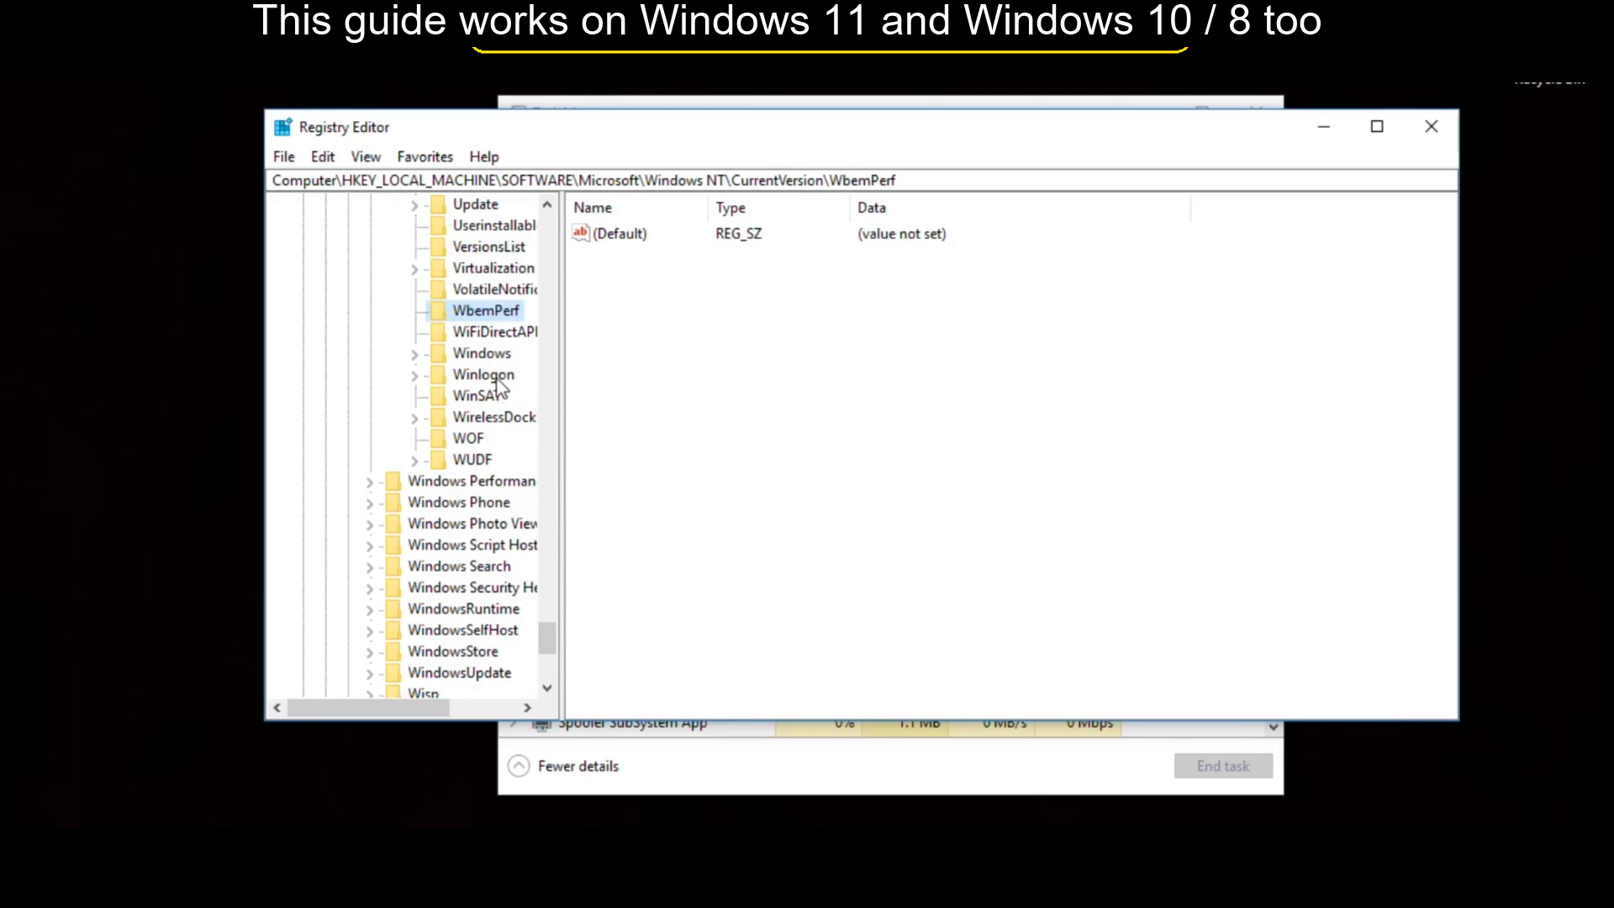
Step: Modify the Winlogon key's Shell value so its data reads explorer.exe
click(483, 374)
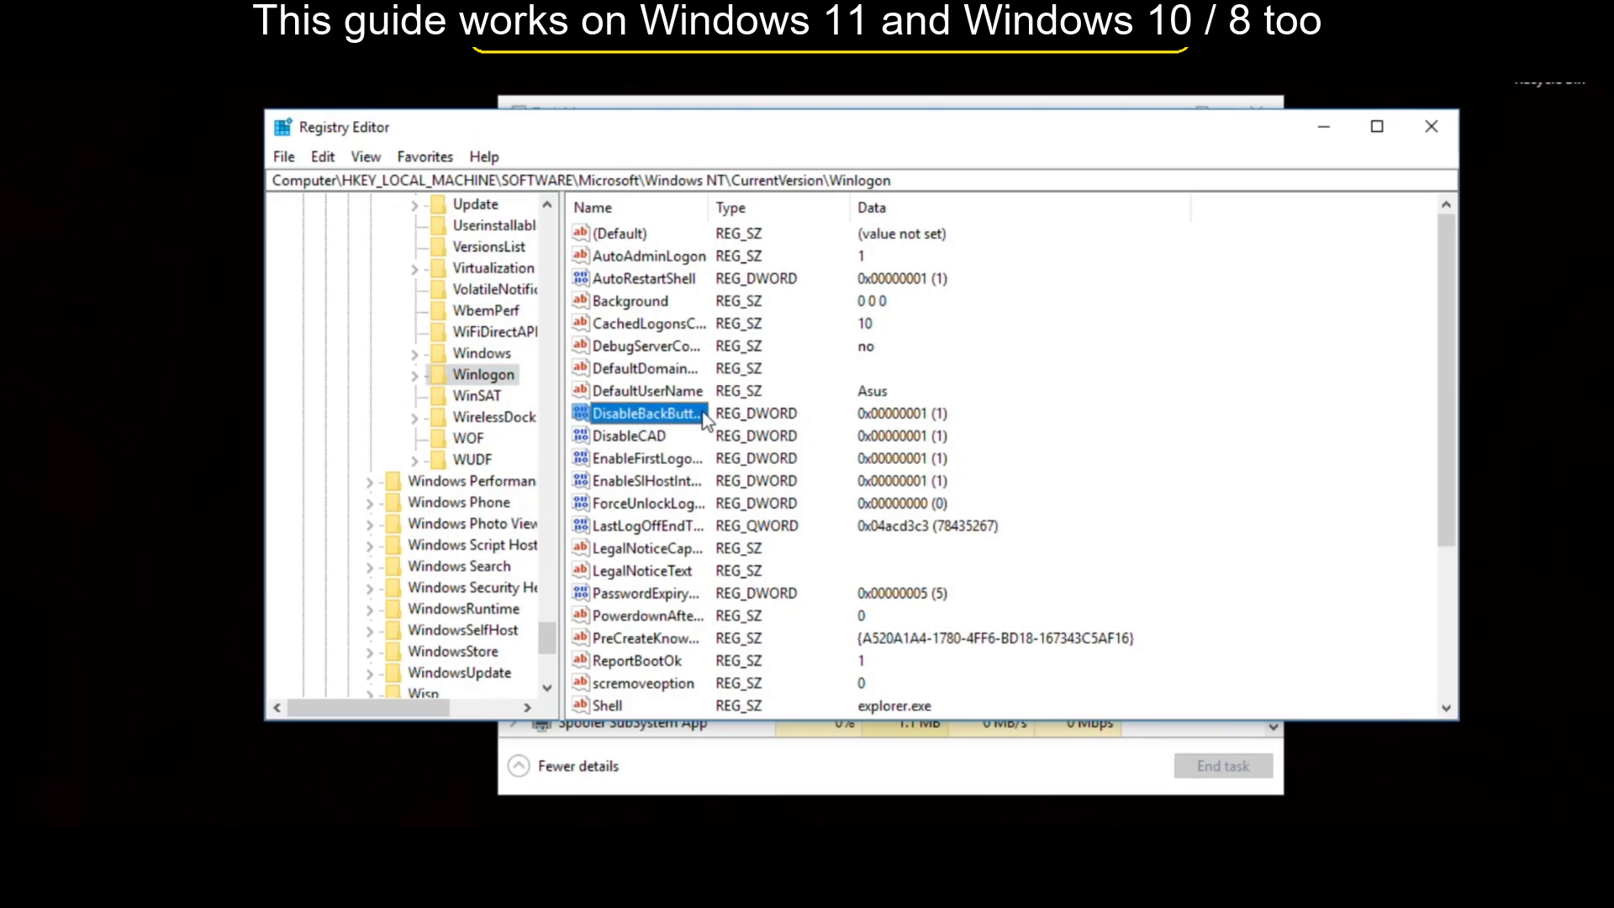
scroll(down, 3)
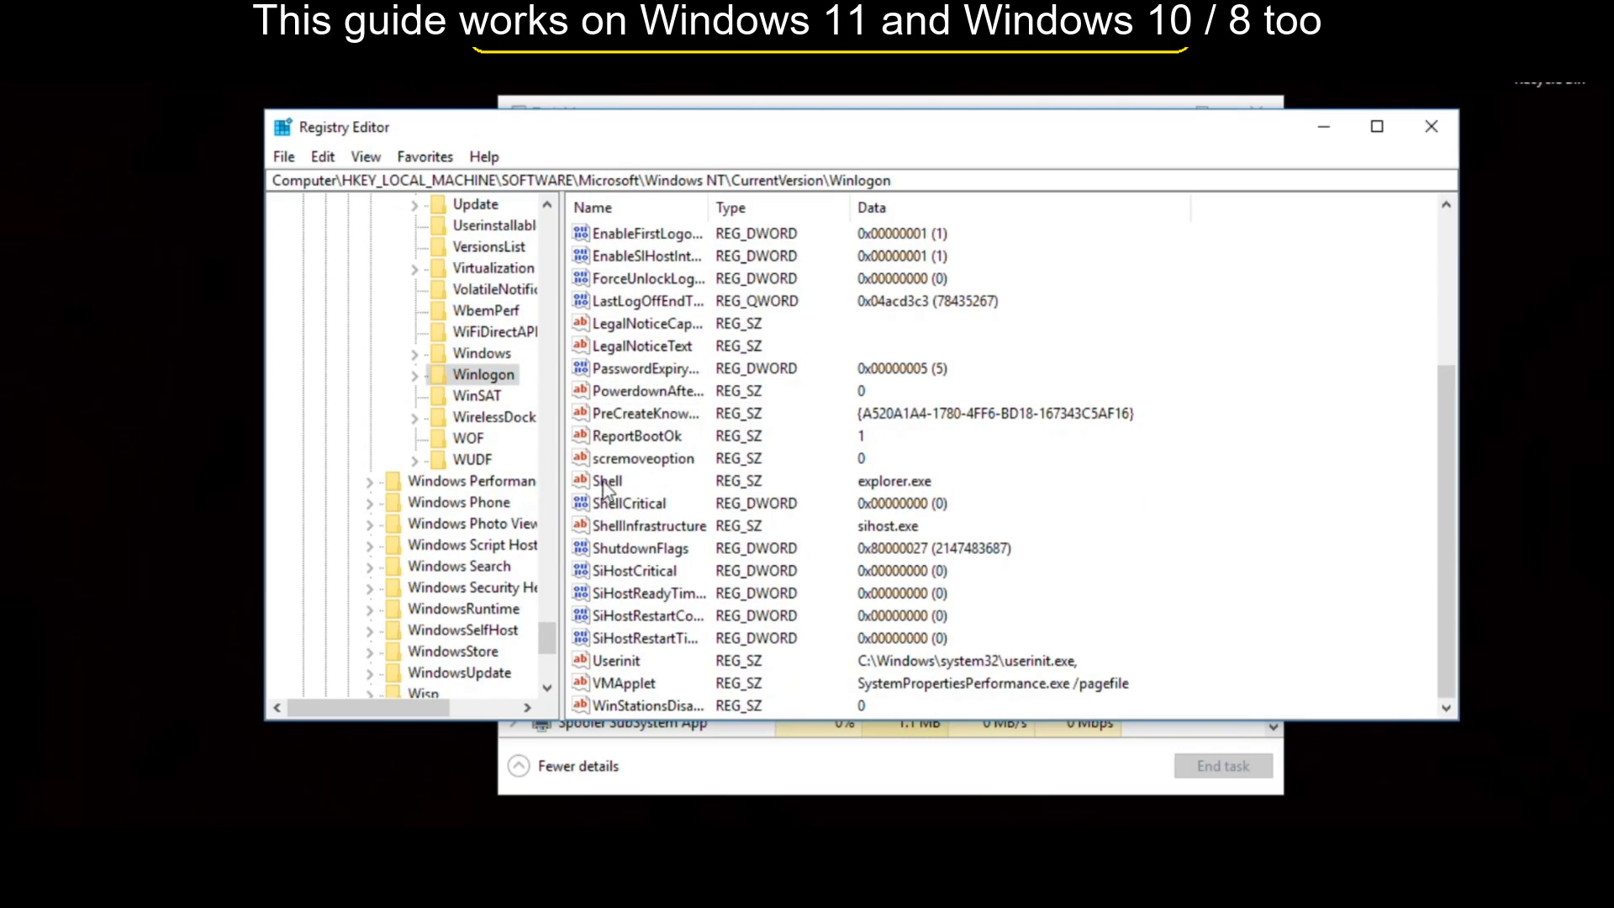
right_click(606, 481)
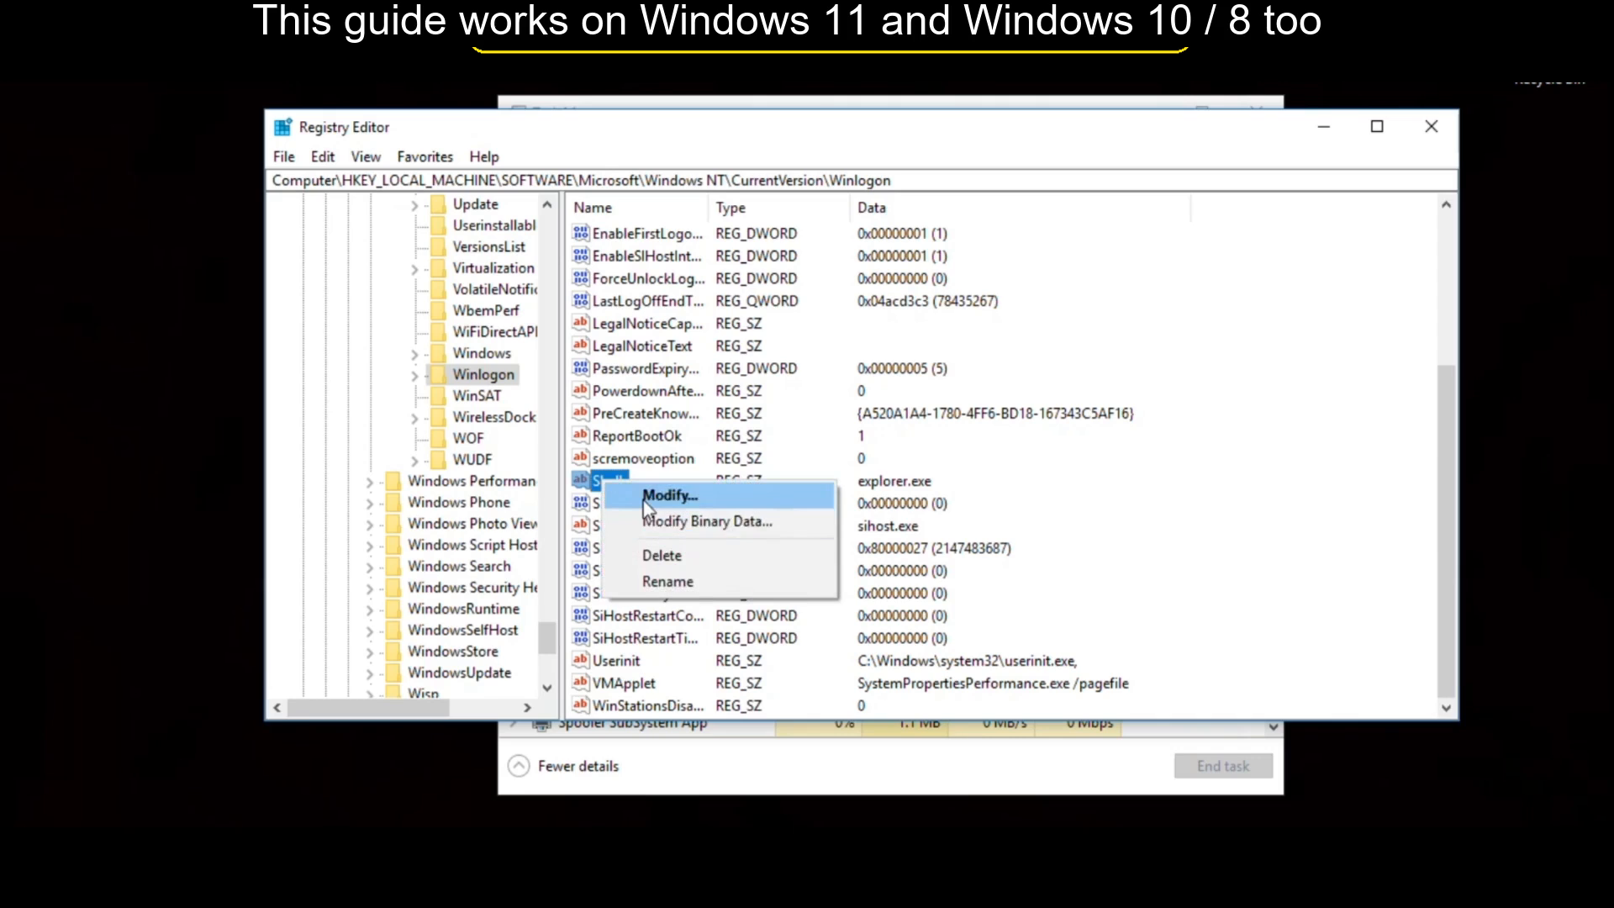
click(668, 495)
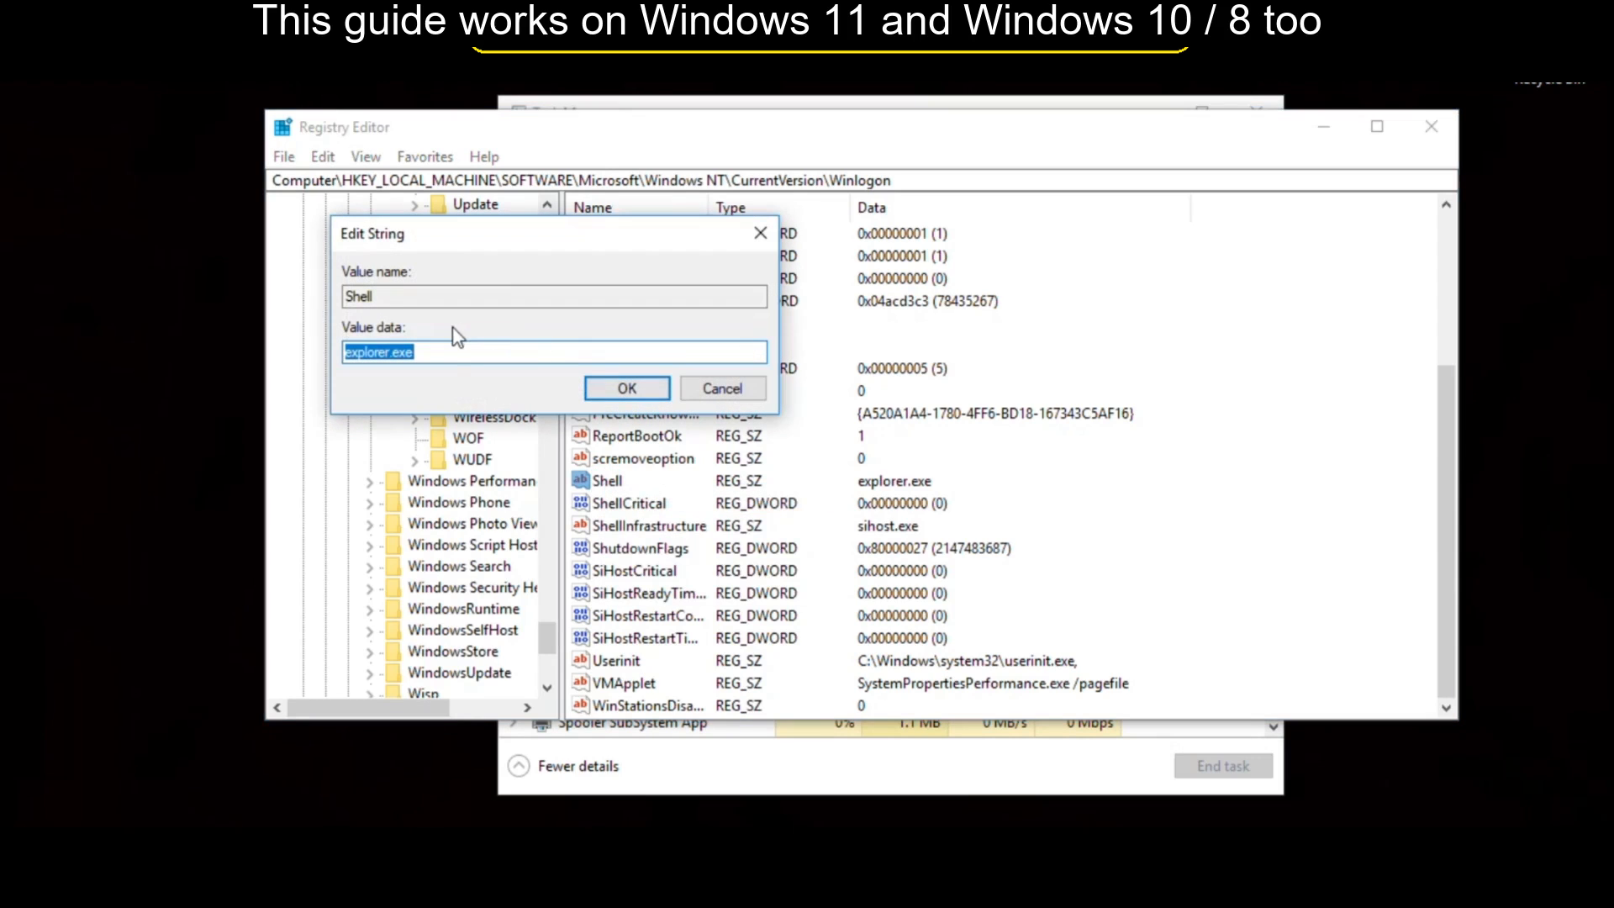
click(450, 352)
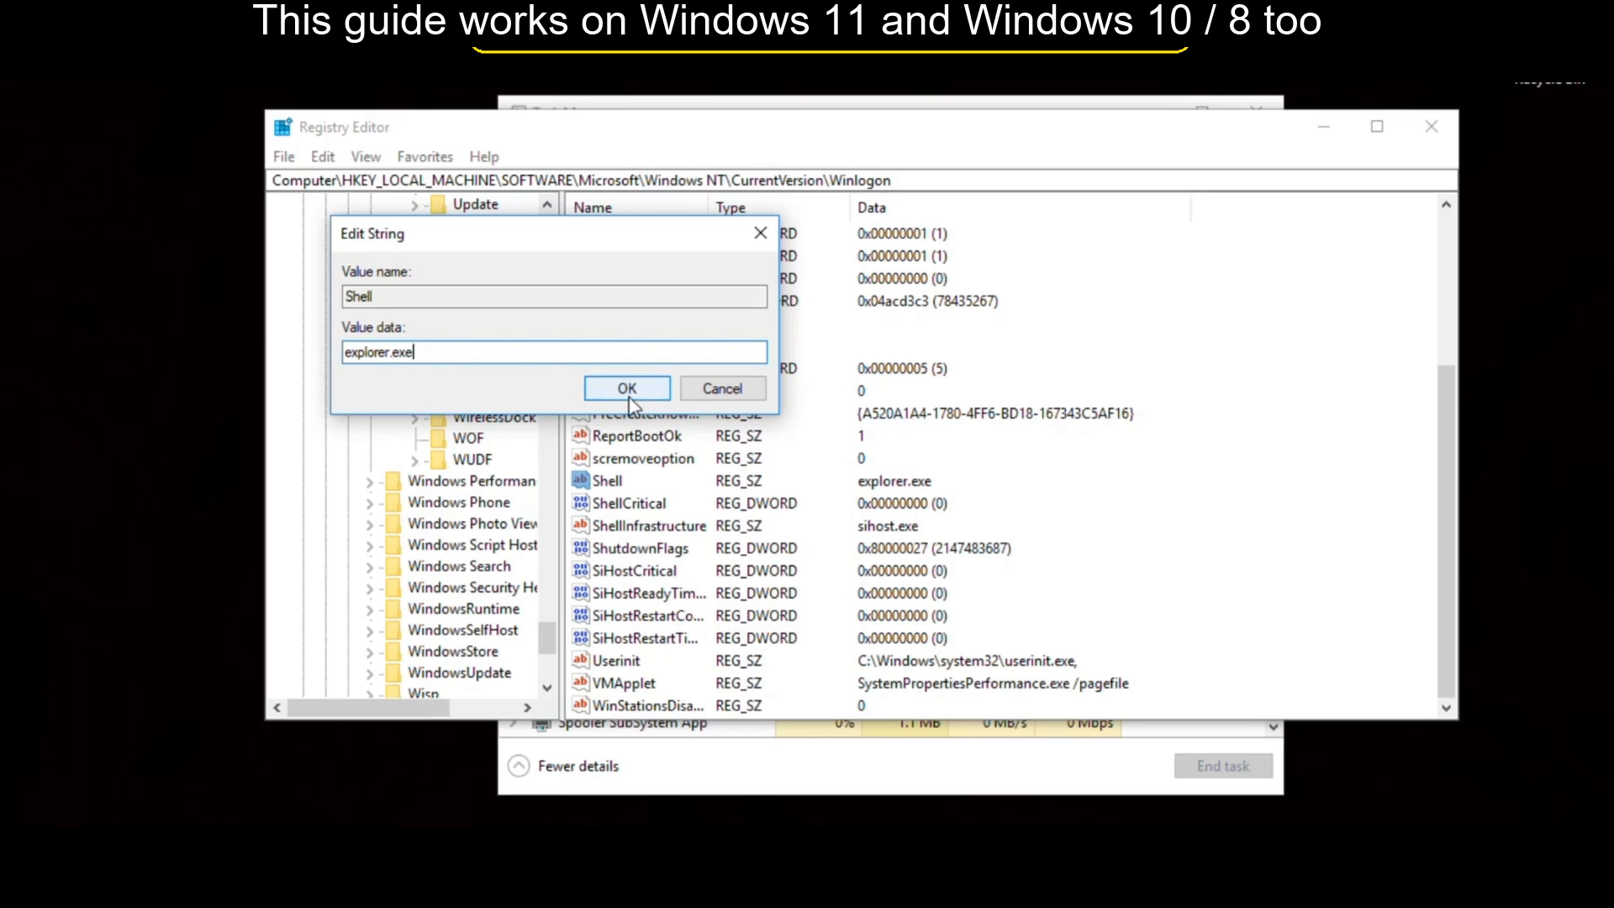
click(626, 389)
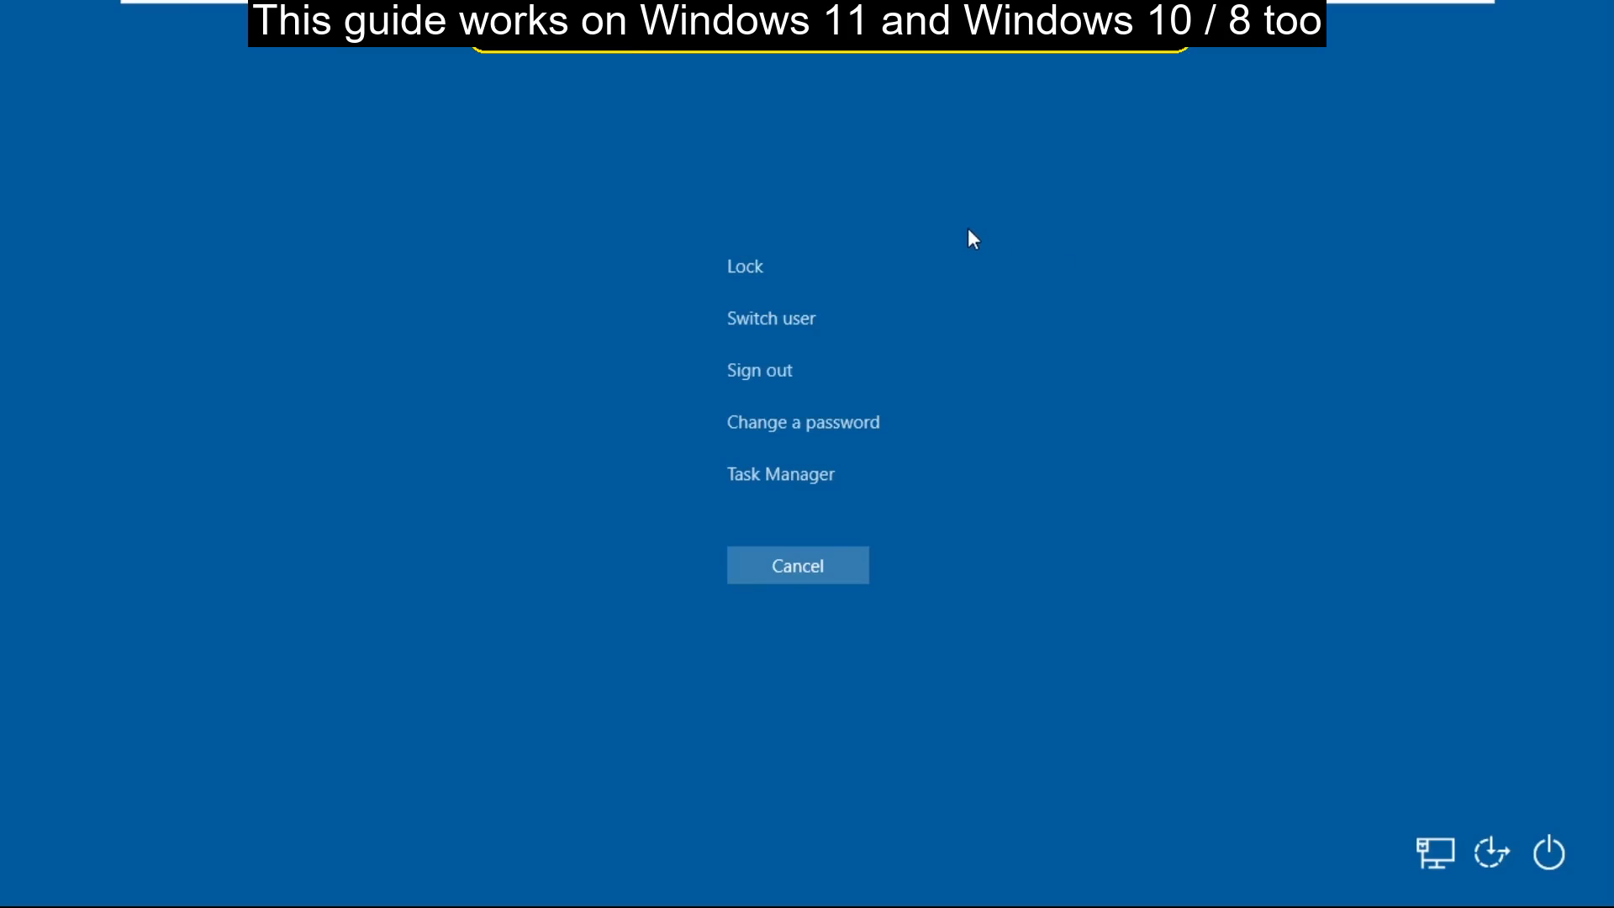
mouse_move(1549, 857)
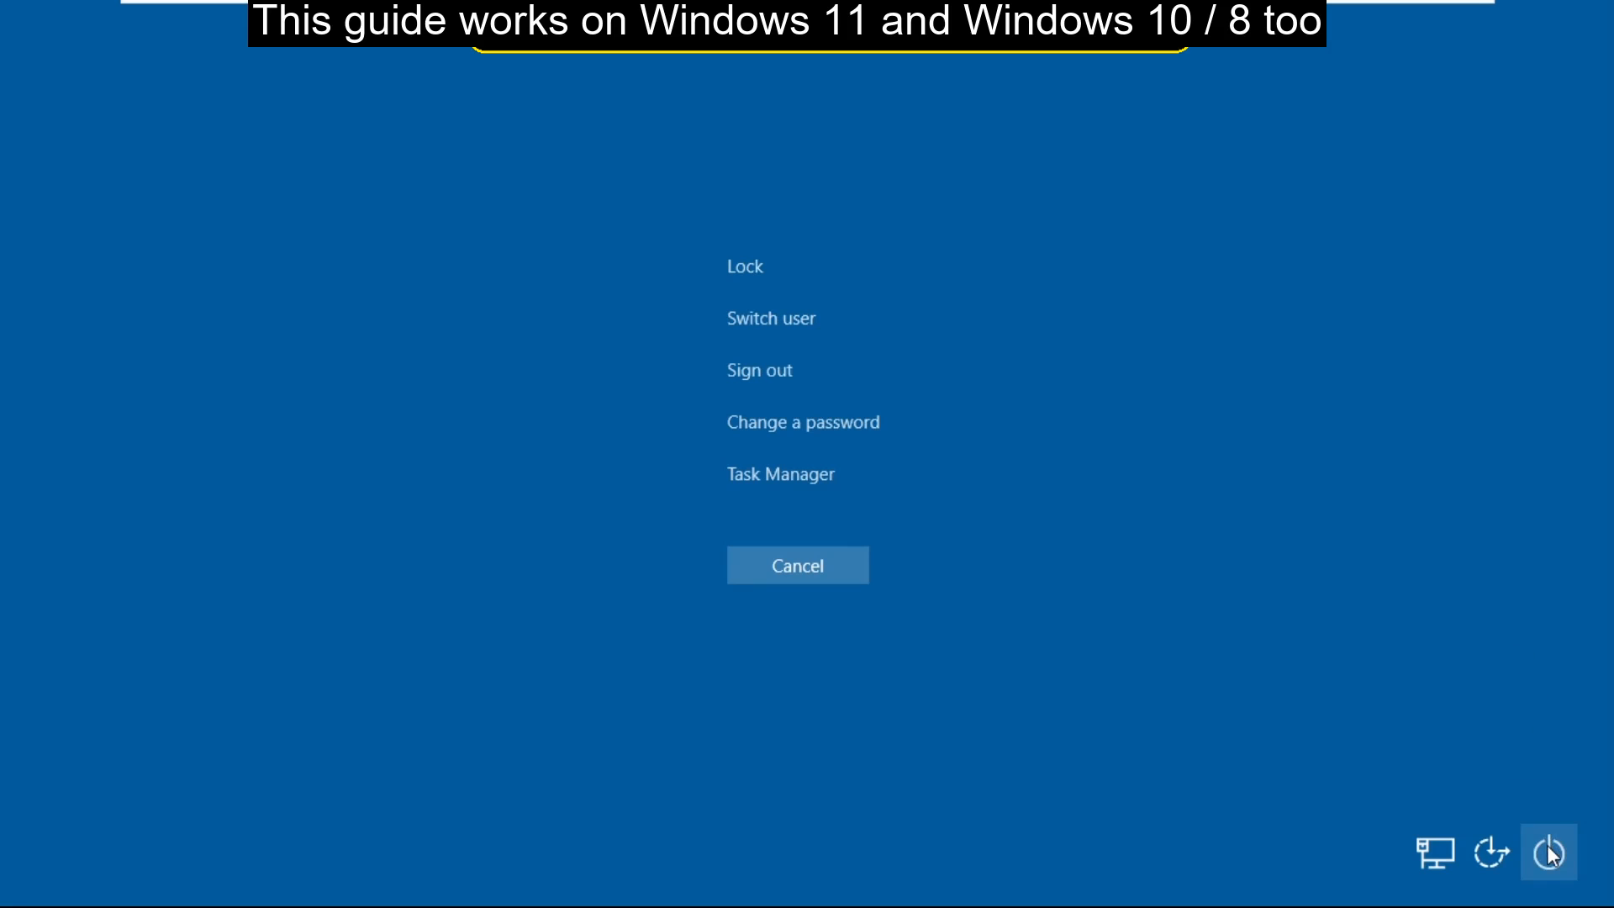
Step: Restart from the power menu with Shift held to reach the recovery Choose an option screen
click(1551, 853)
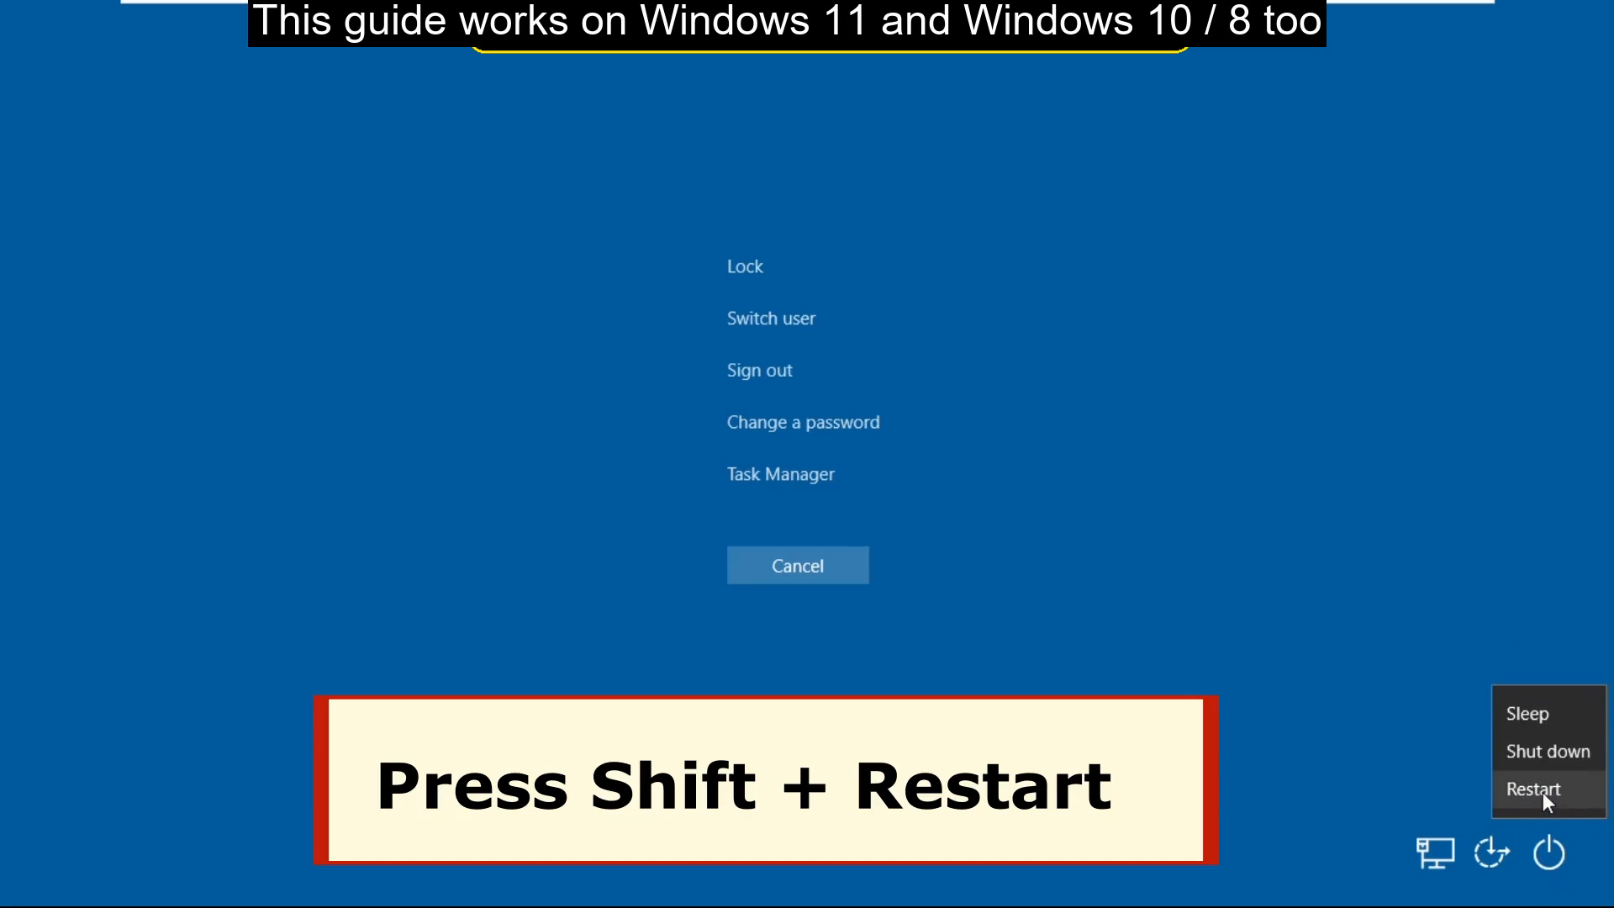
click(1538, 790)
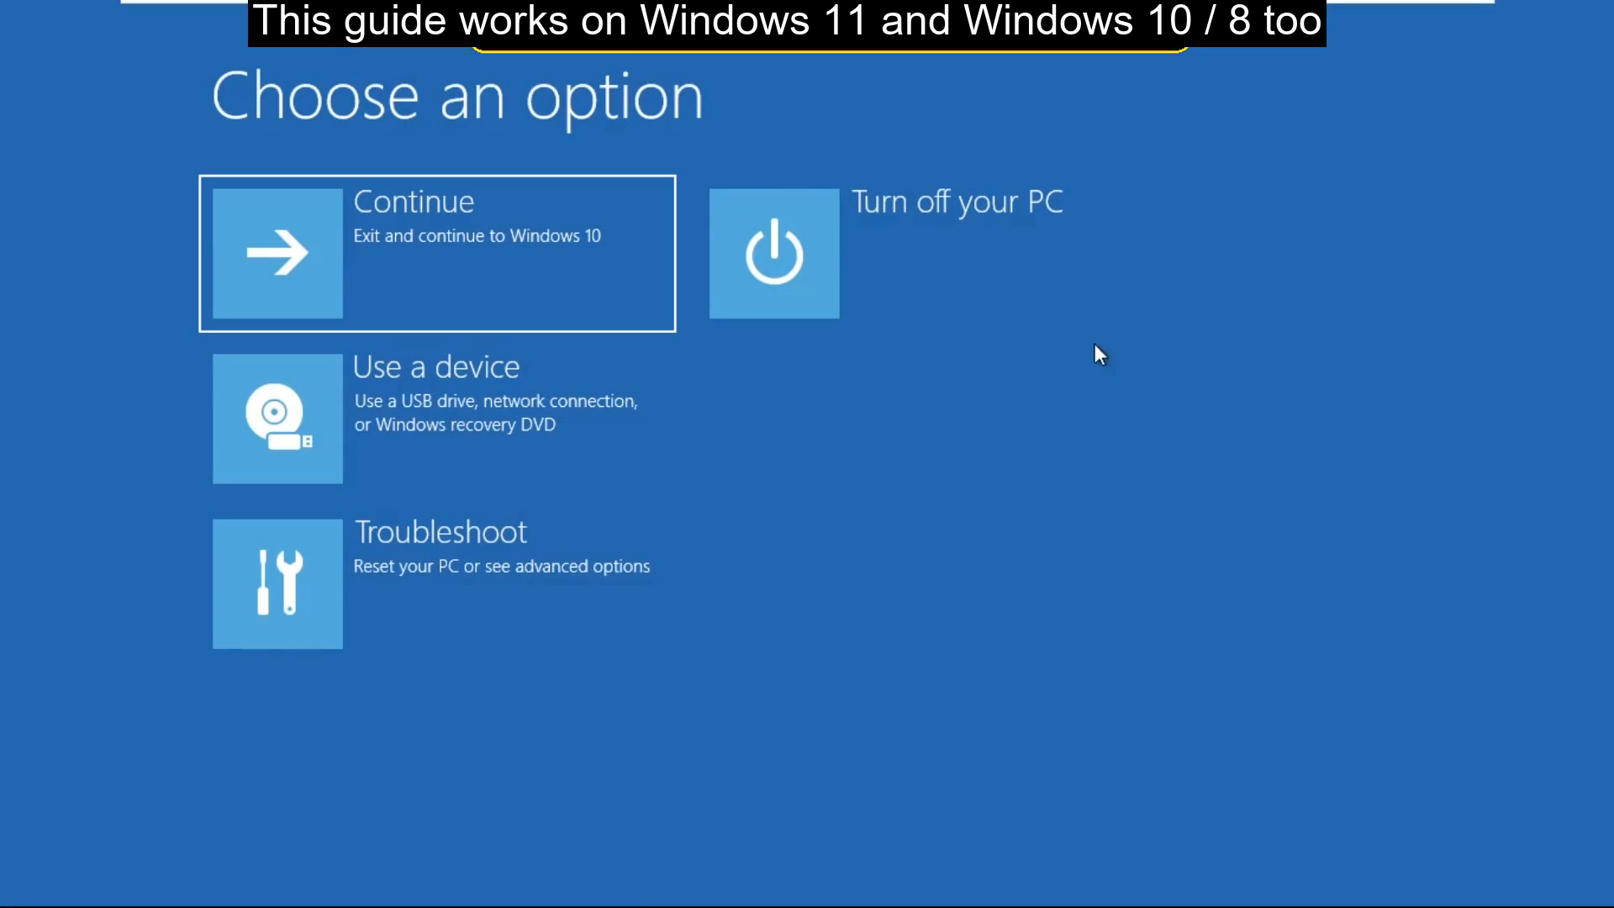
mouse_move(519, 576)
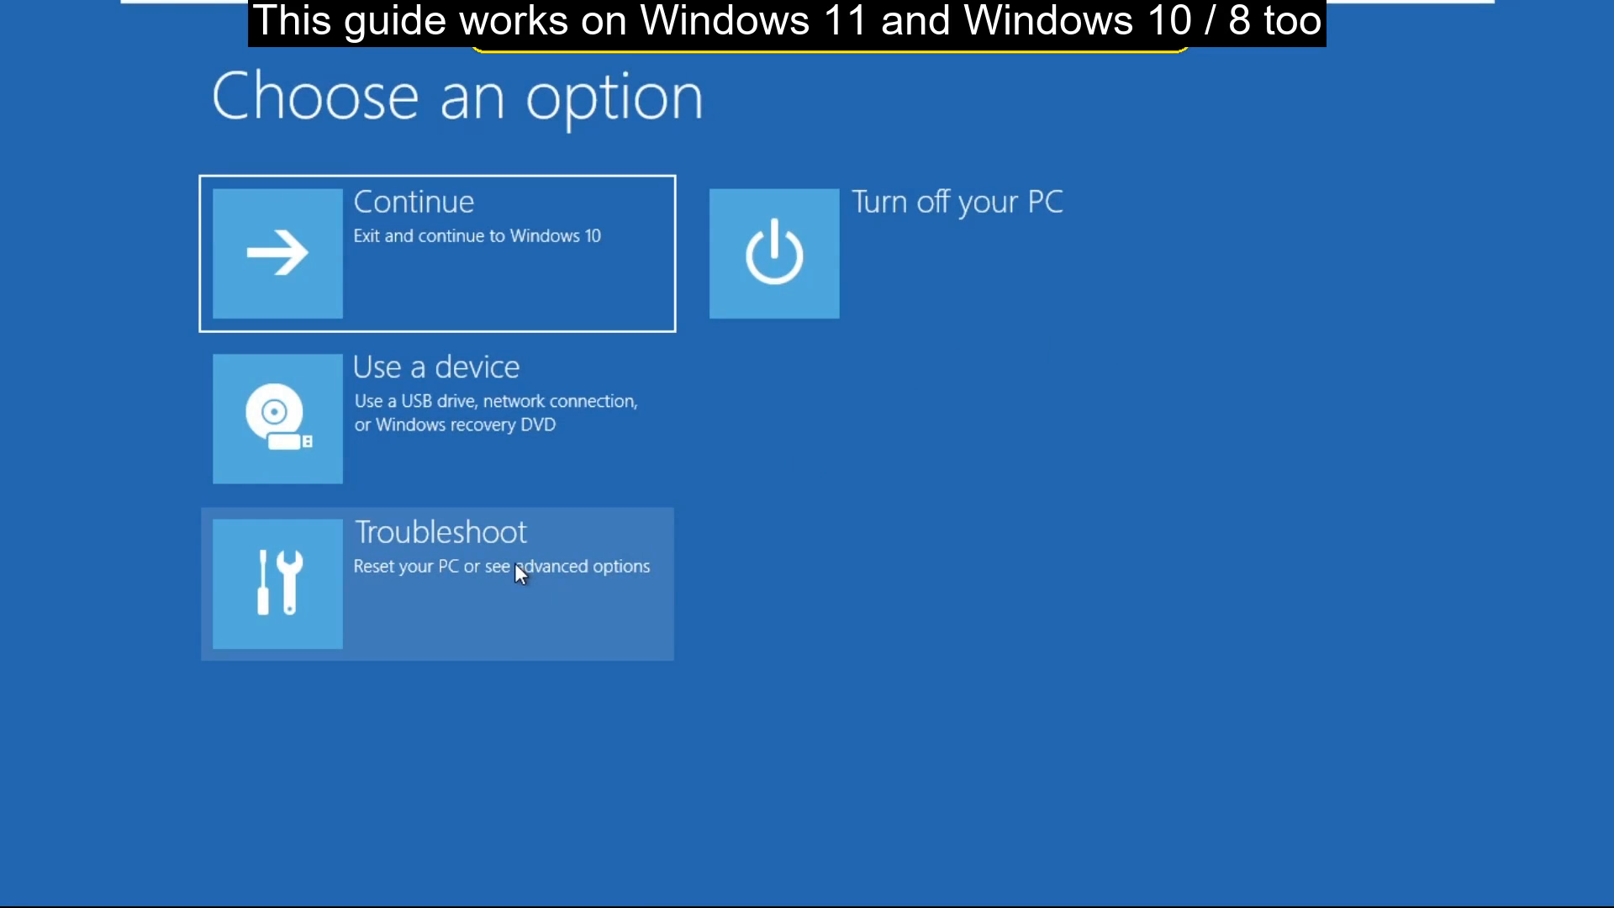
Step: Go through Troubleshoot, Advanced options and Startup Settings, restart, and choose F4 Enable Safe Mode
click(438, 584)
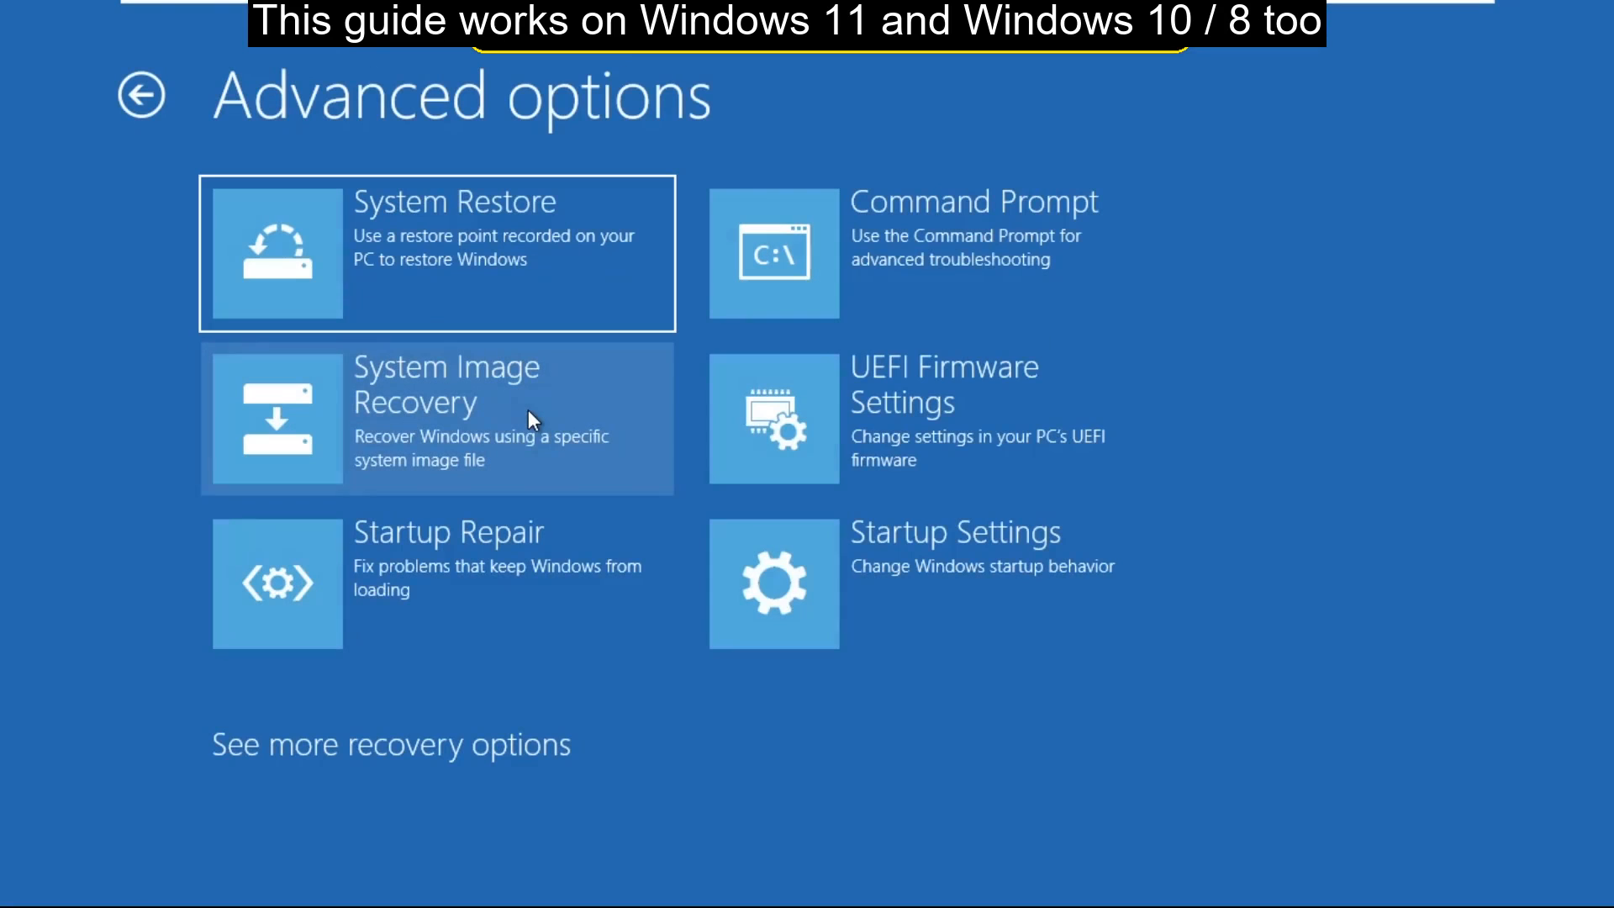
mouse_move(896, 560)
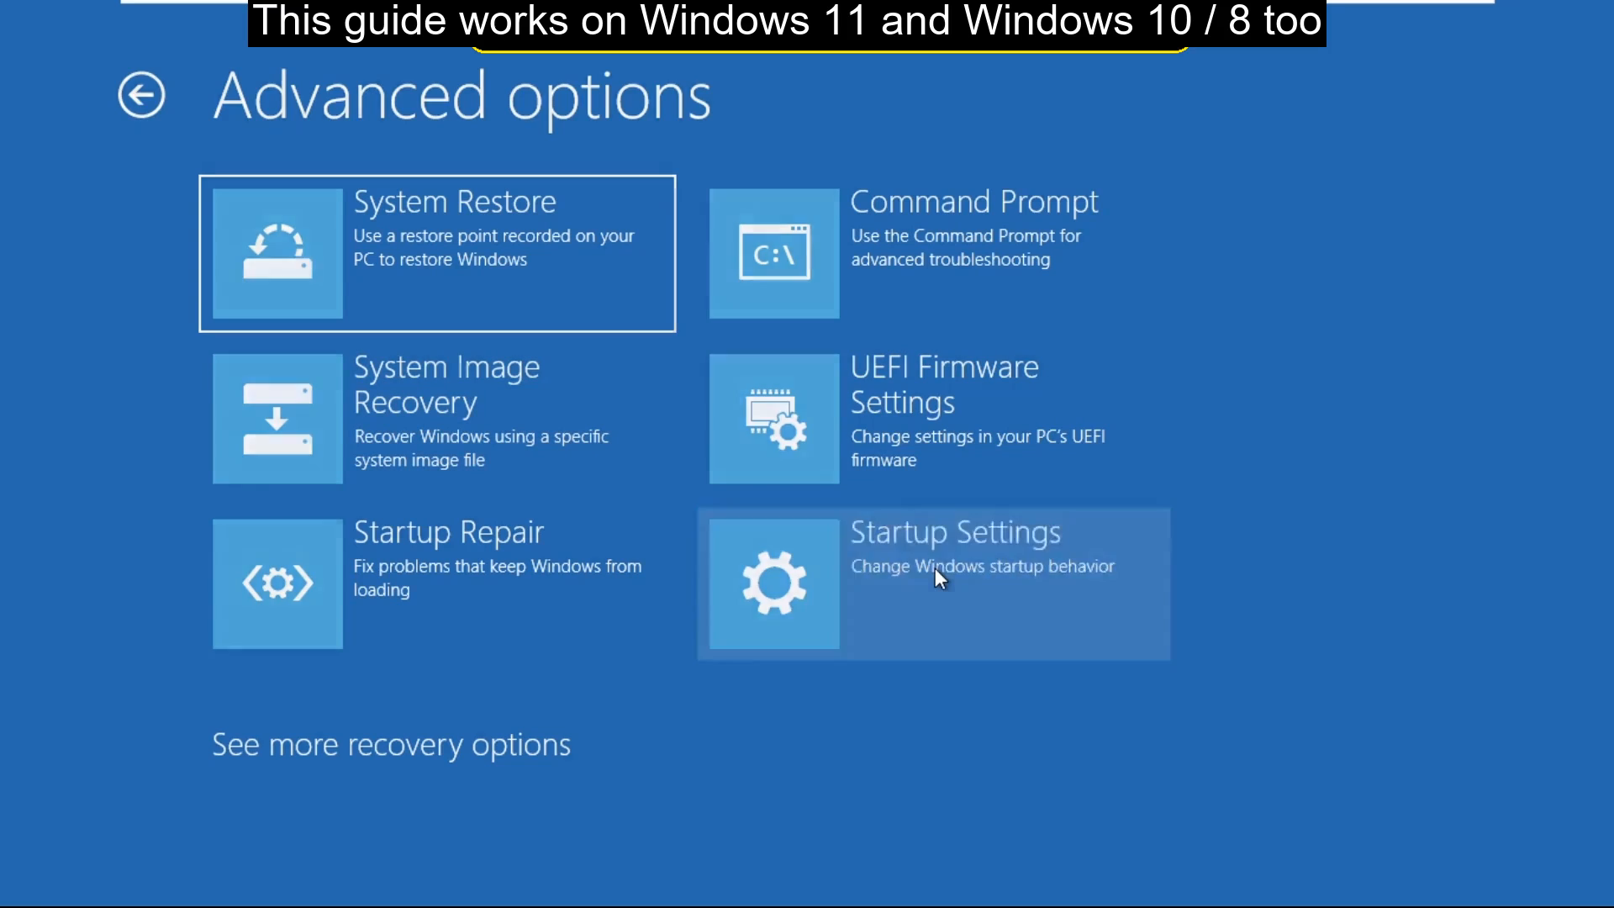
click(940, 581)
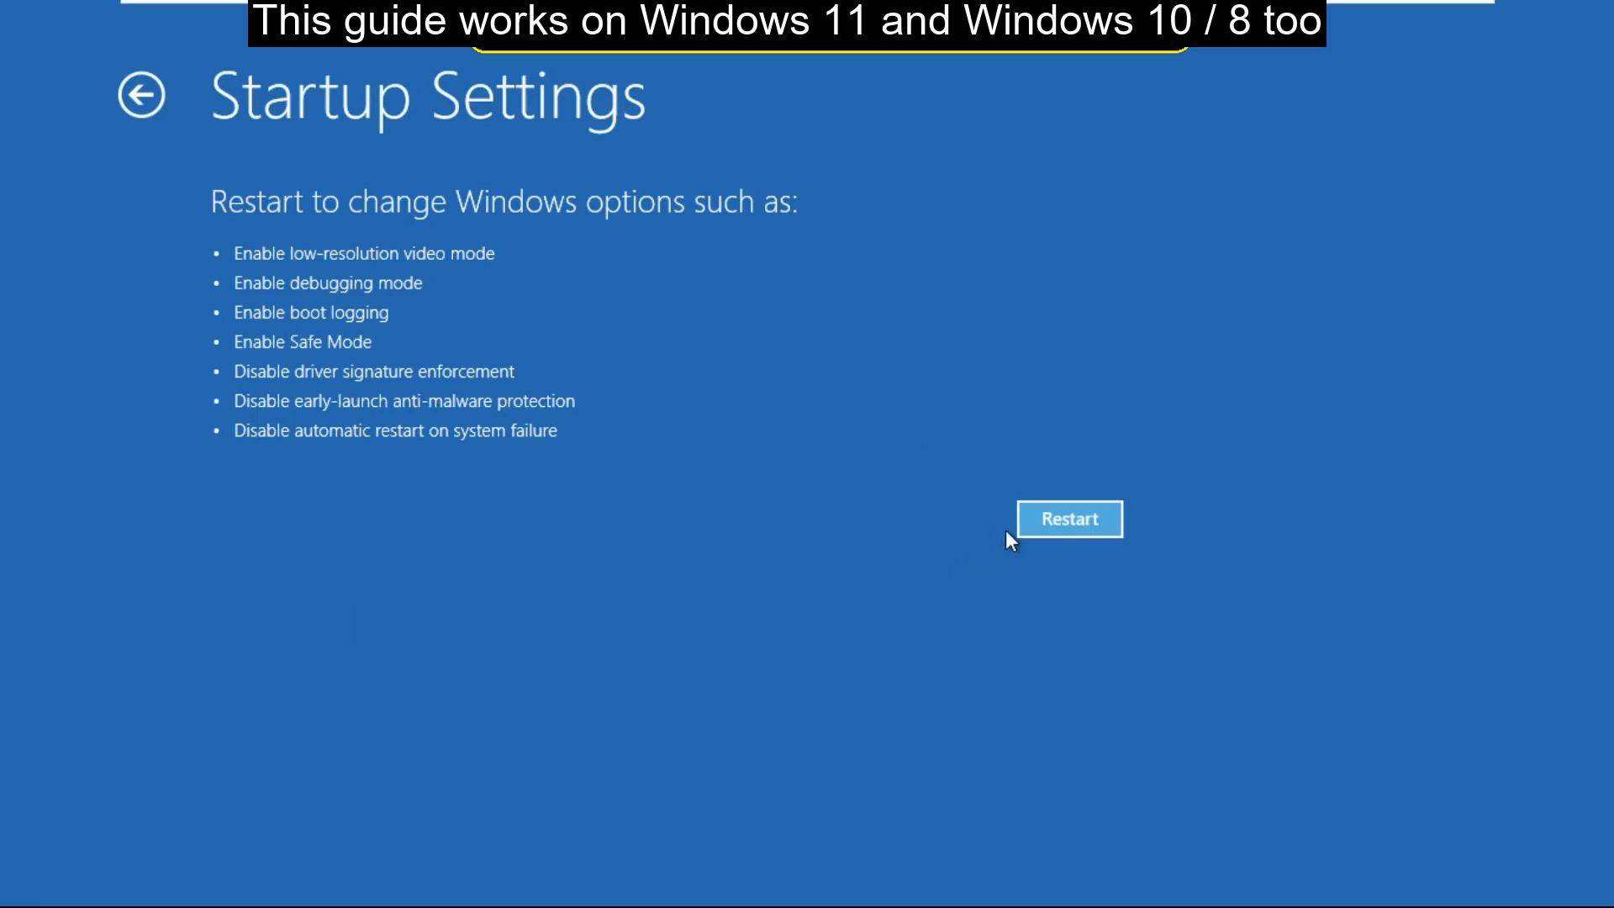
click(1069, 519)
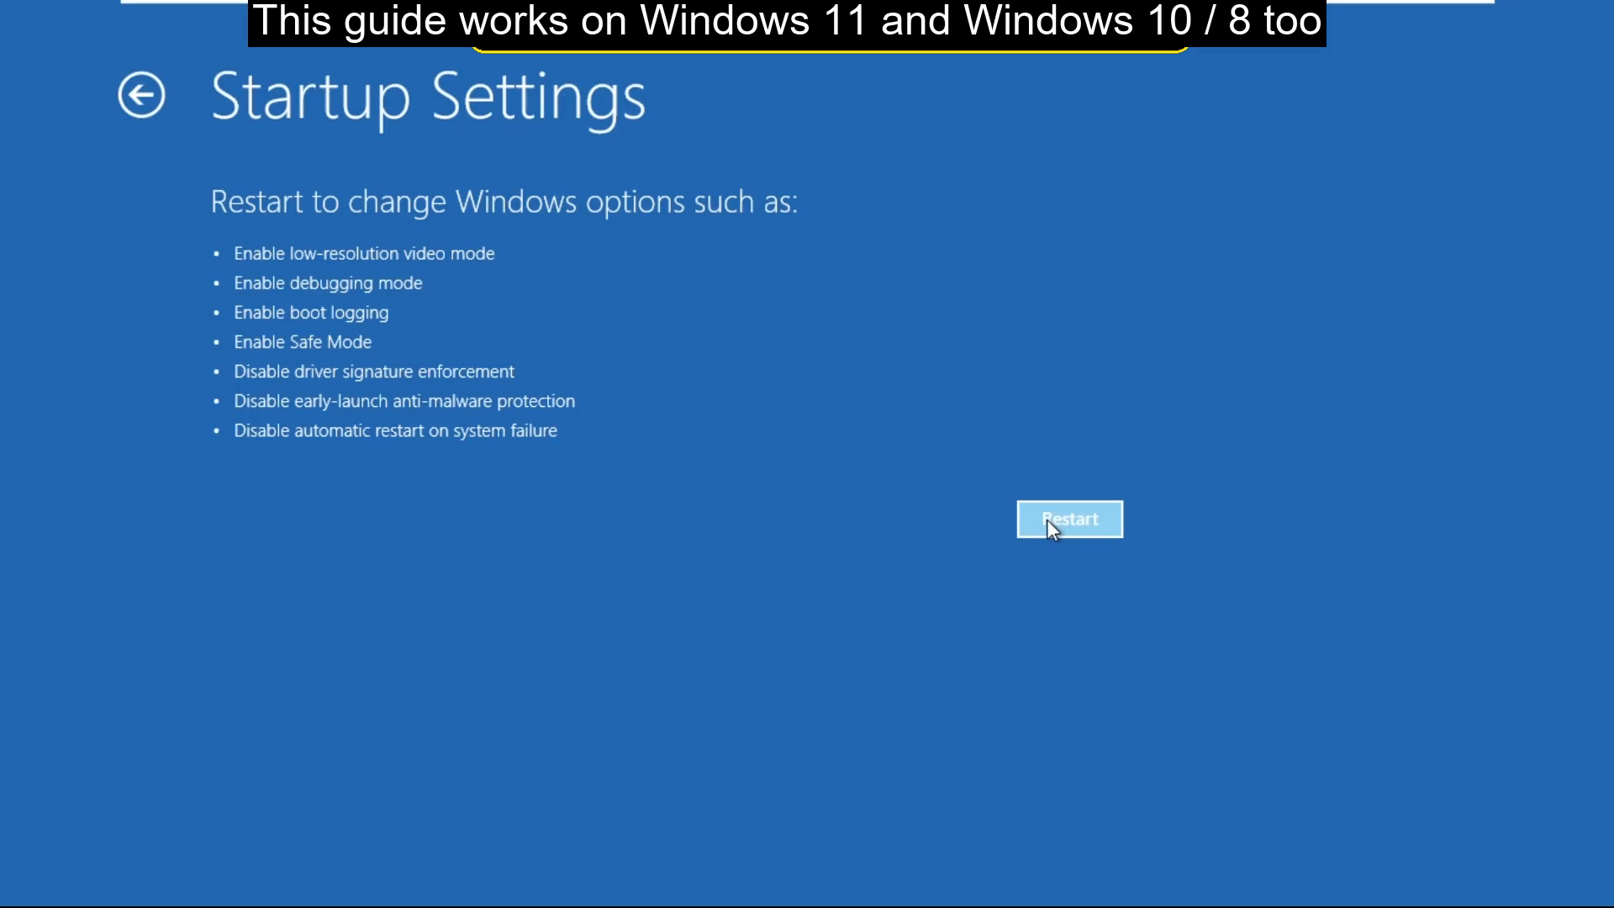
click(1069, 520)
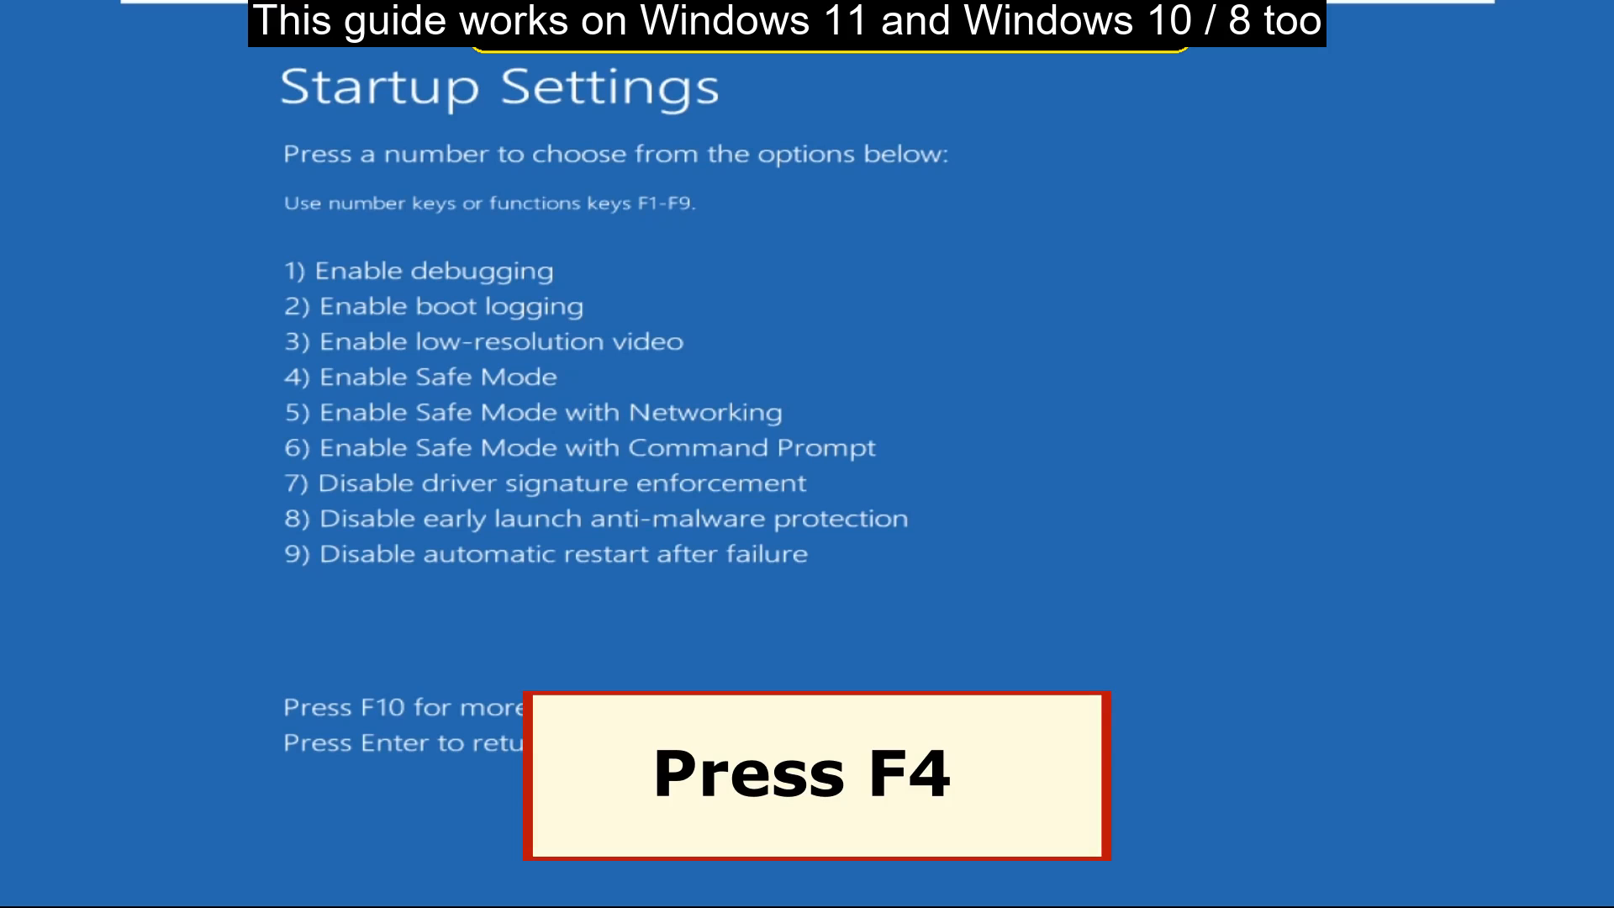
key(f4)
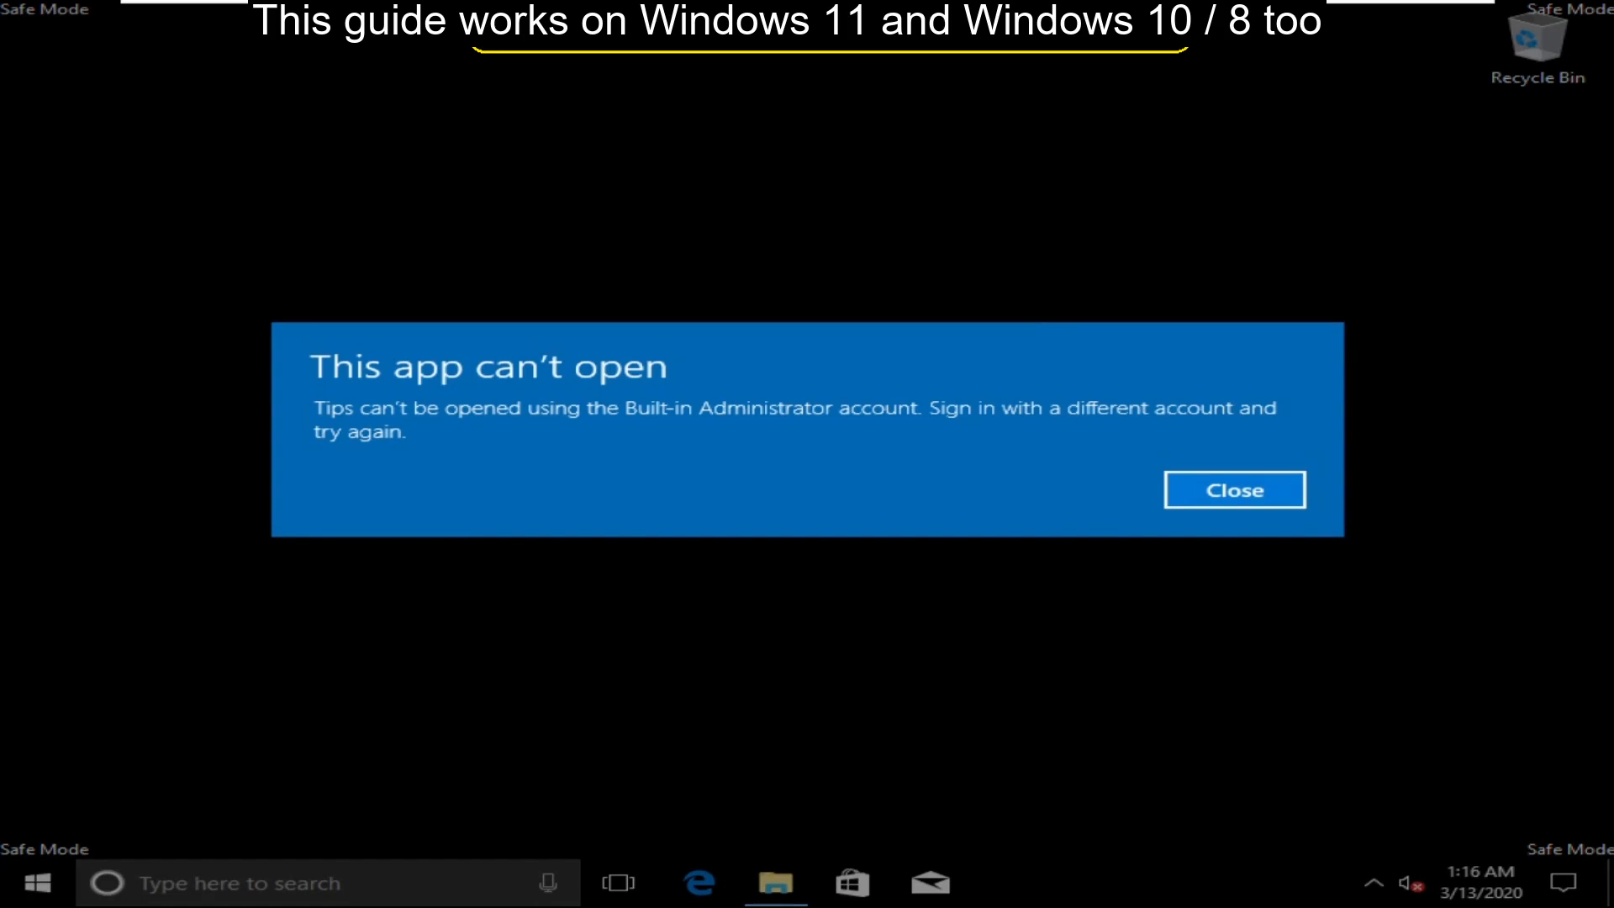
Step: Search Start for 'add' to surface the Add or remove programs setting
click(1235, 489)
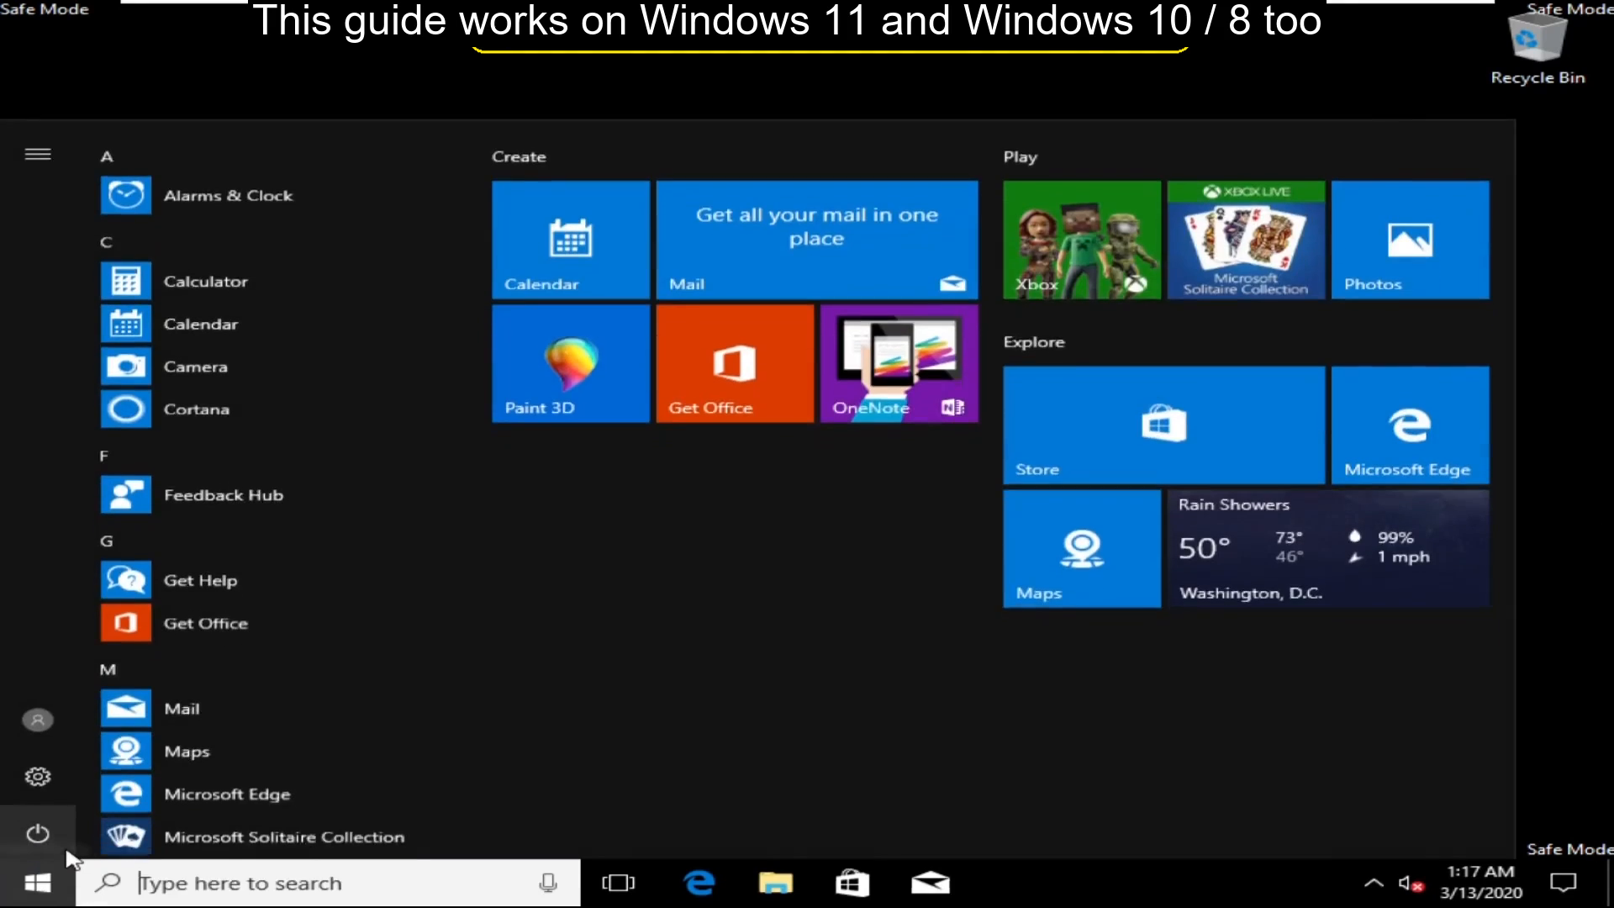
text(add)
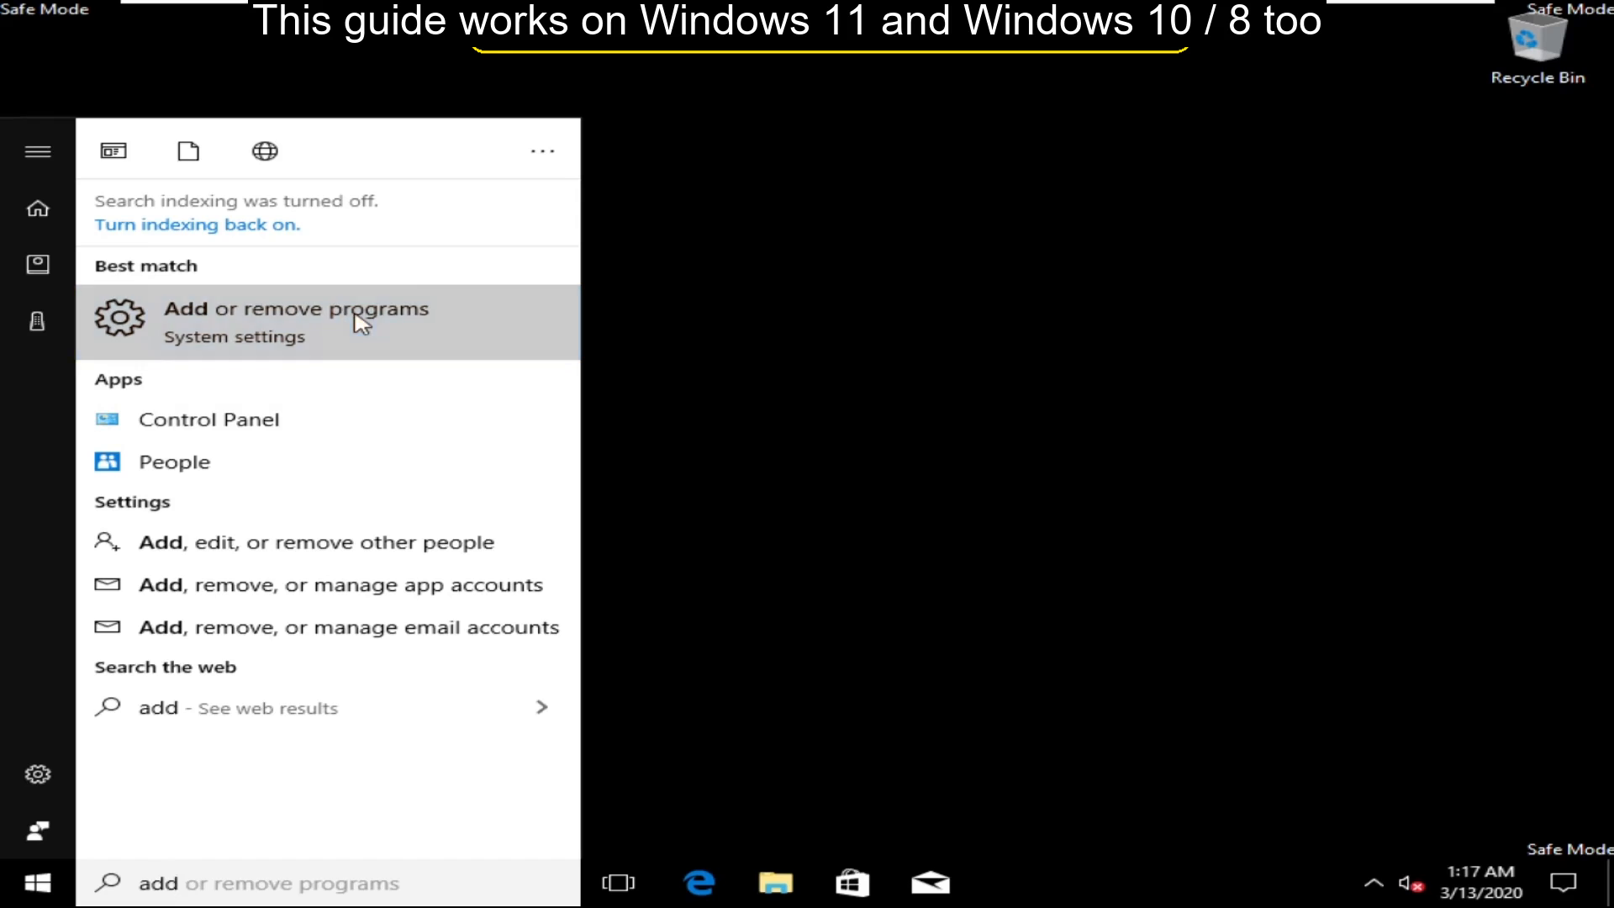
Step: In Apps & features, uninstall Microsoft Visual C++ 2015-2019 Redistributable (x64) 14.20.27508 and confirm in its setup window
click(300, 310)
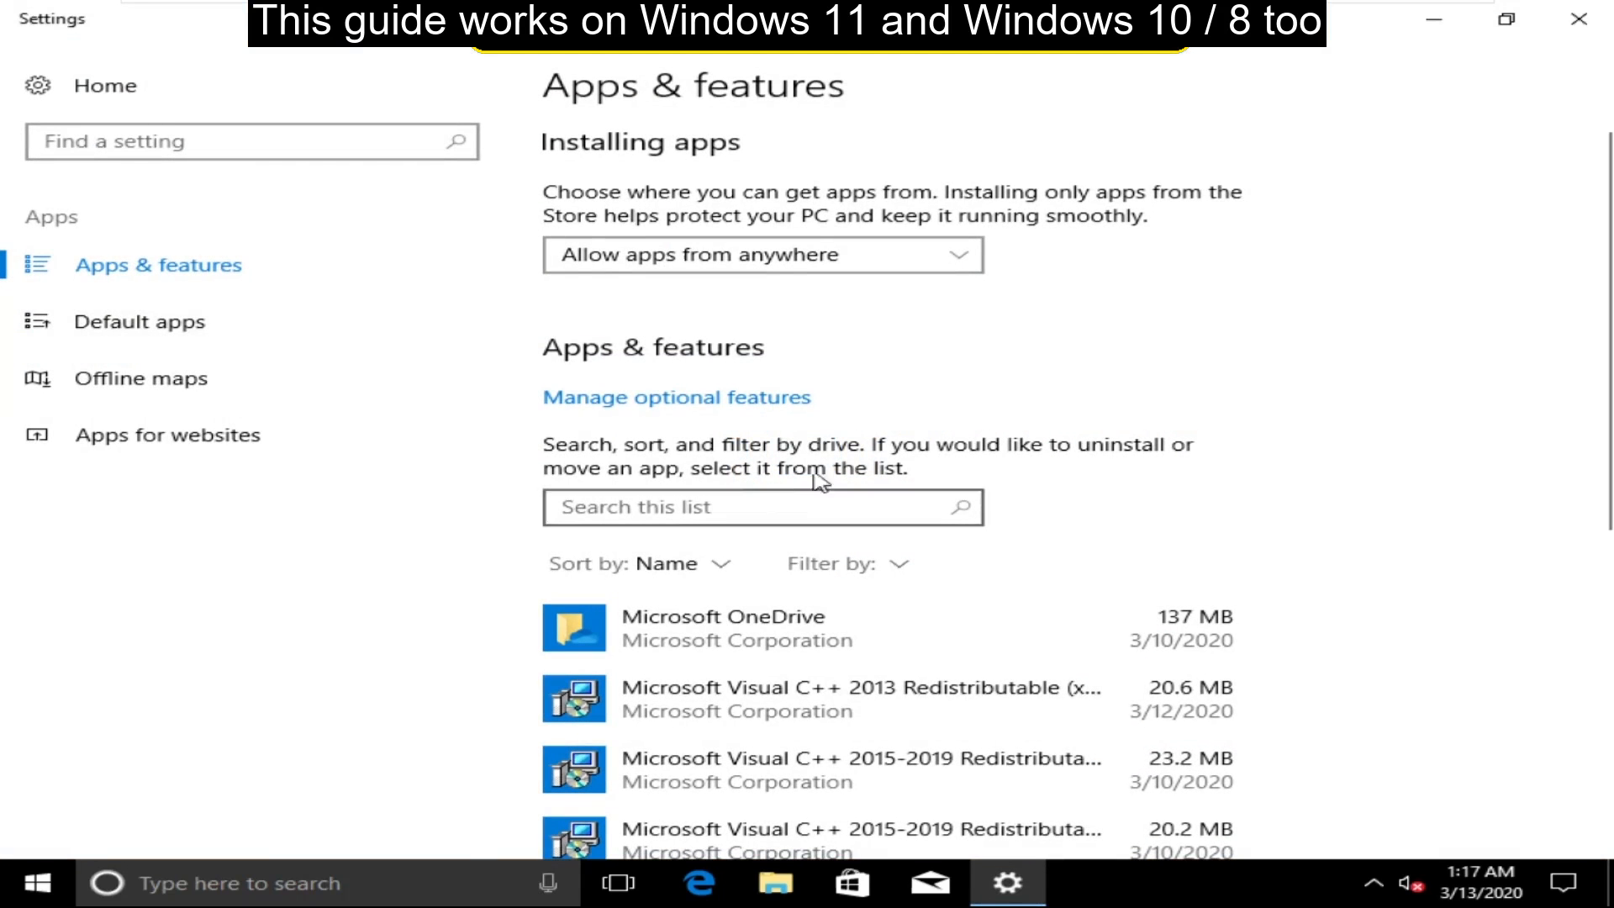
scroll(down, 3)
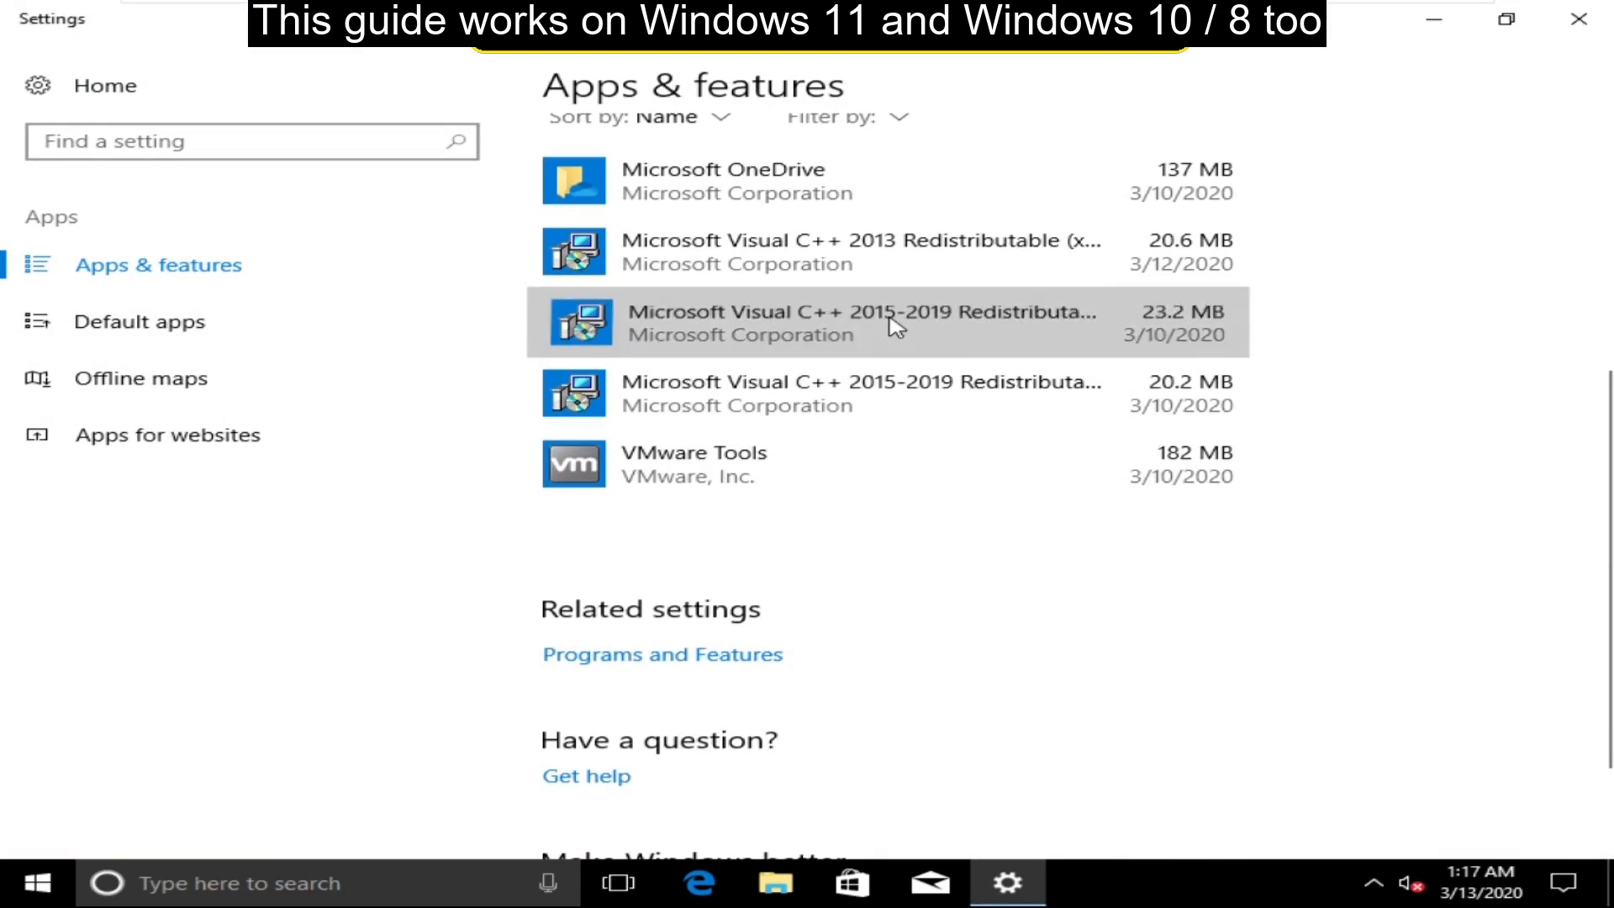
click(895, 323)
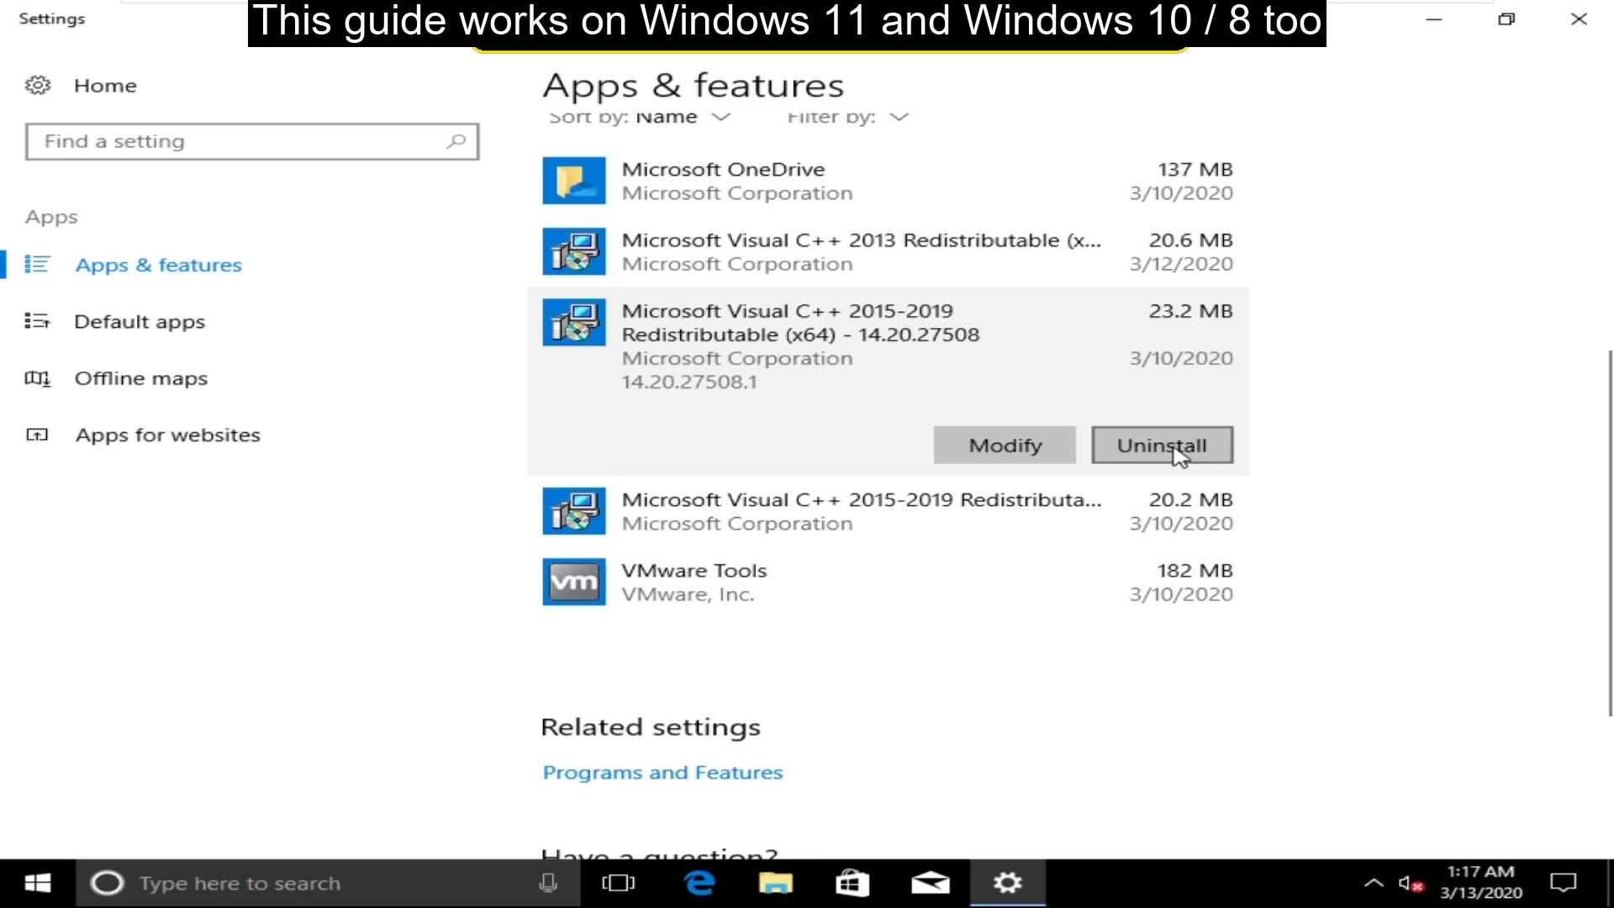
click(1162, 445)
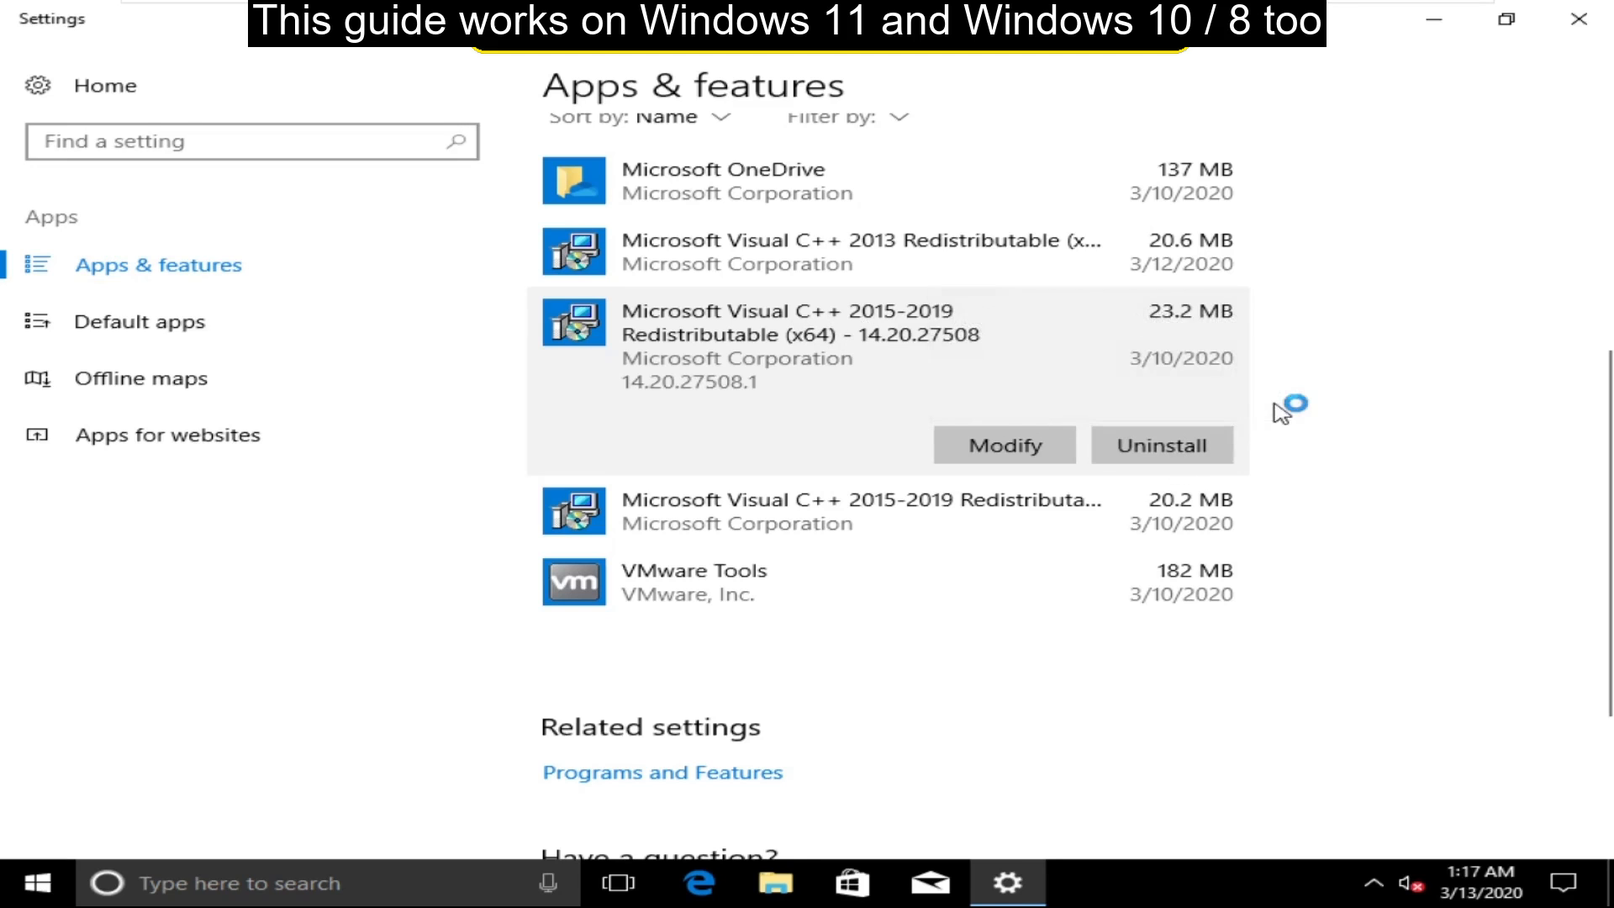
click(1005, 445)
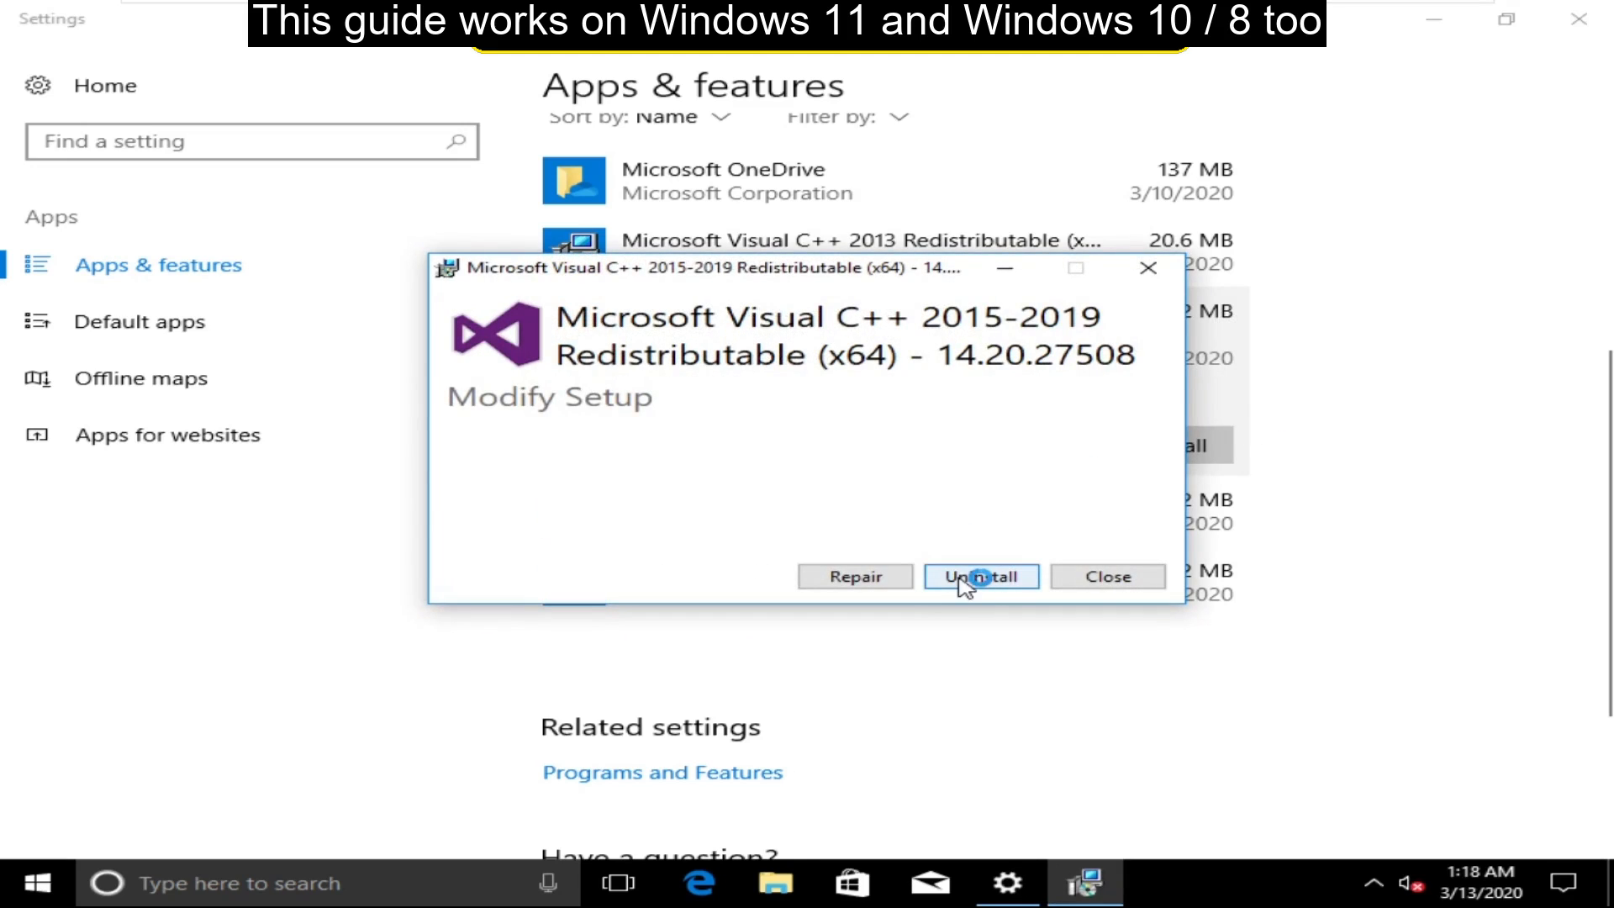
click(981, 576)
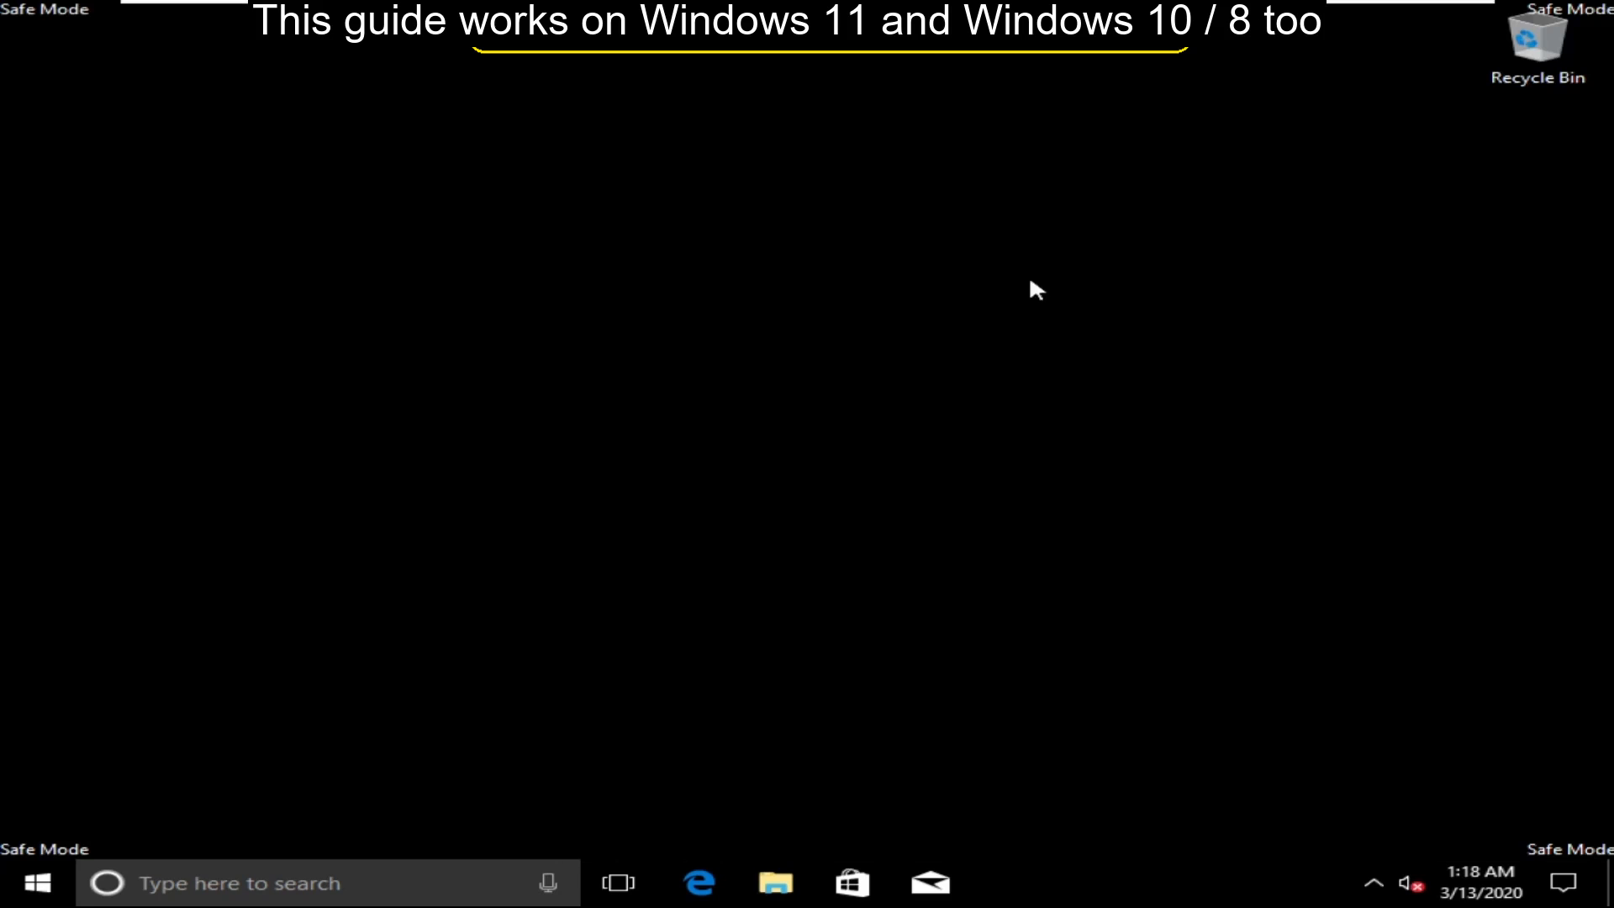
Step: Restart the PC from Start's power options
click(37, 878)
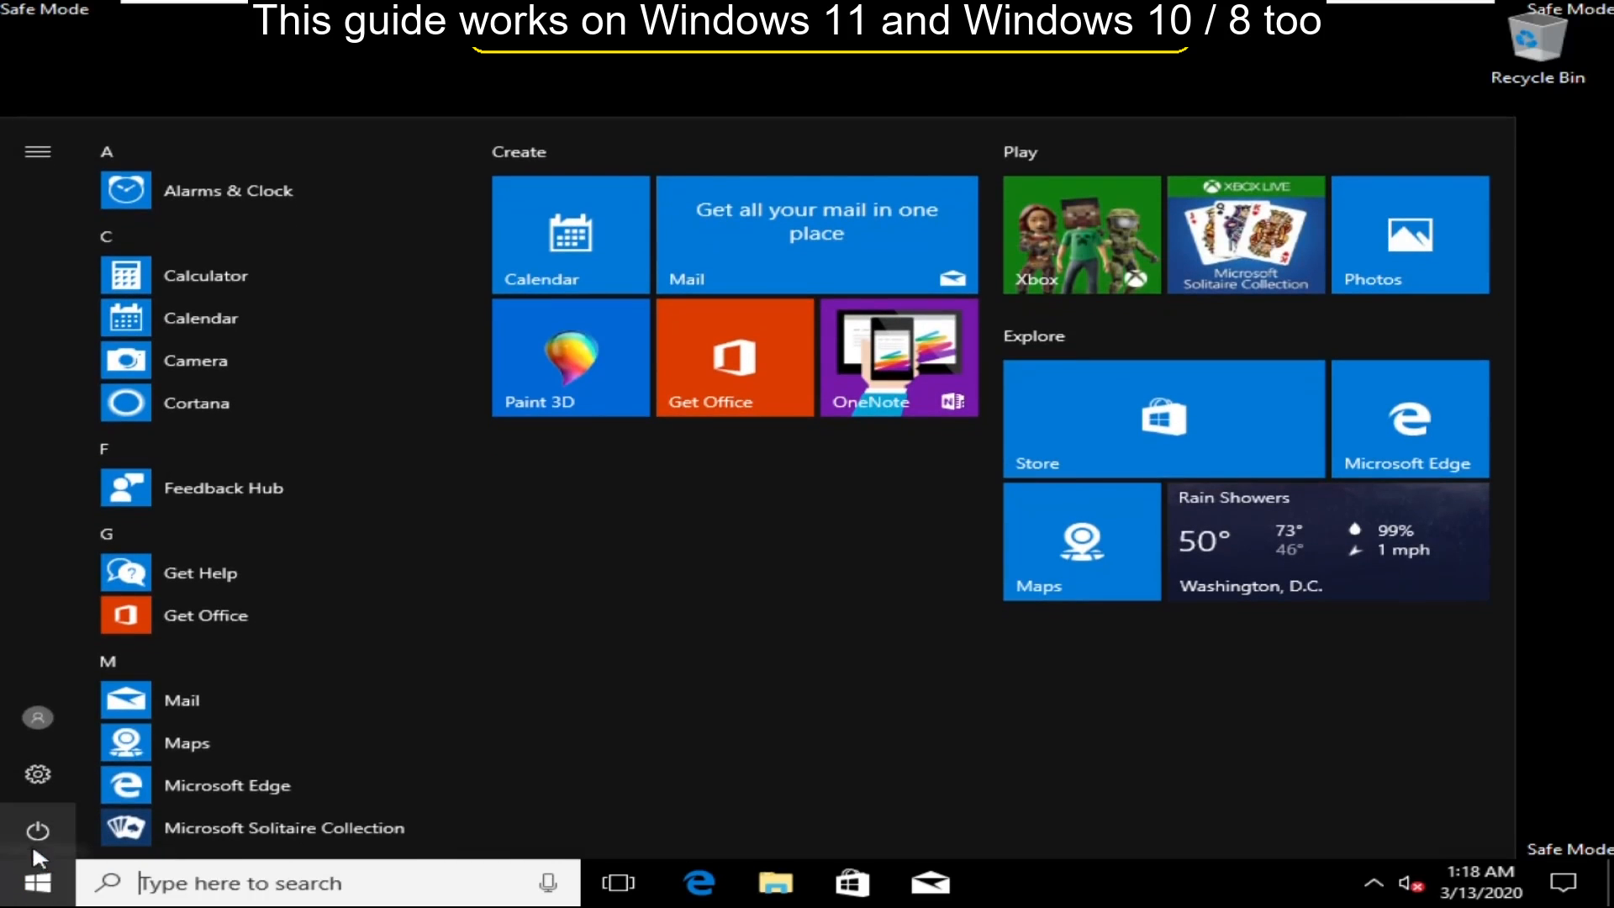
click(37, 828)
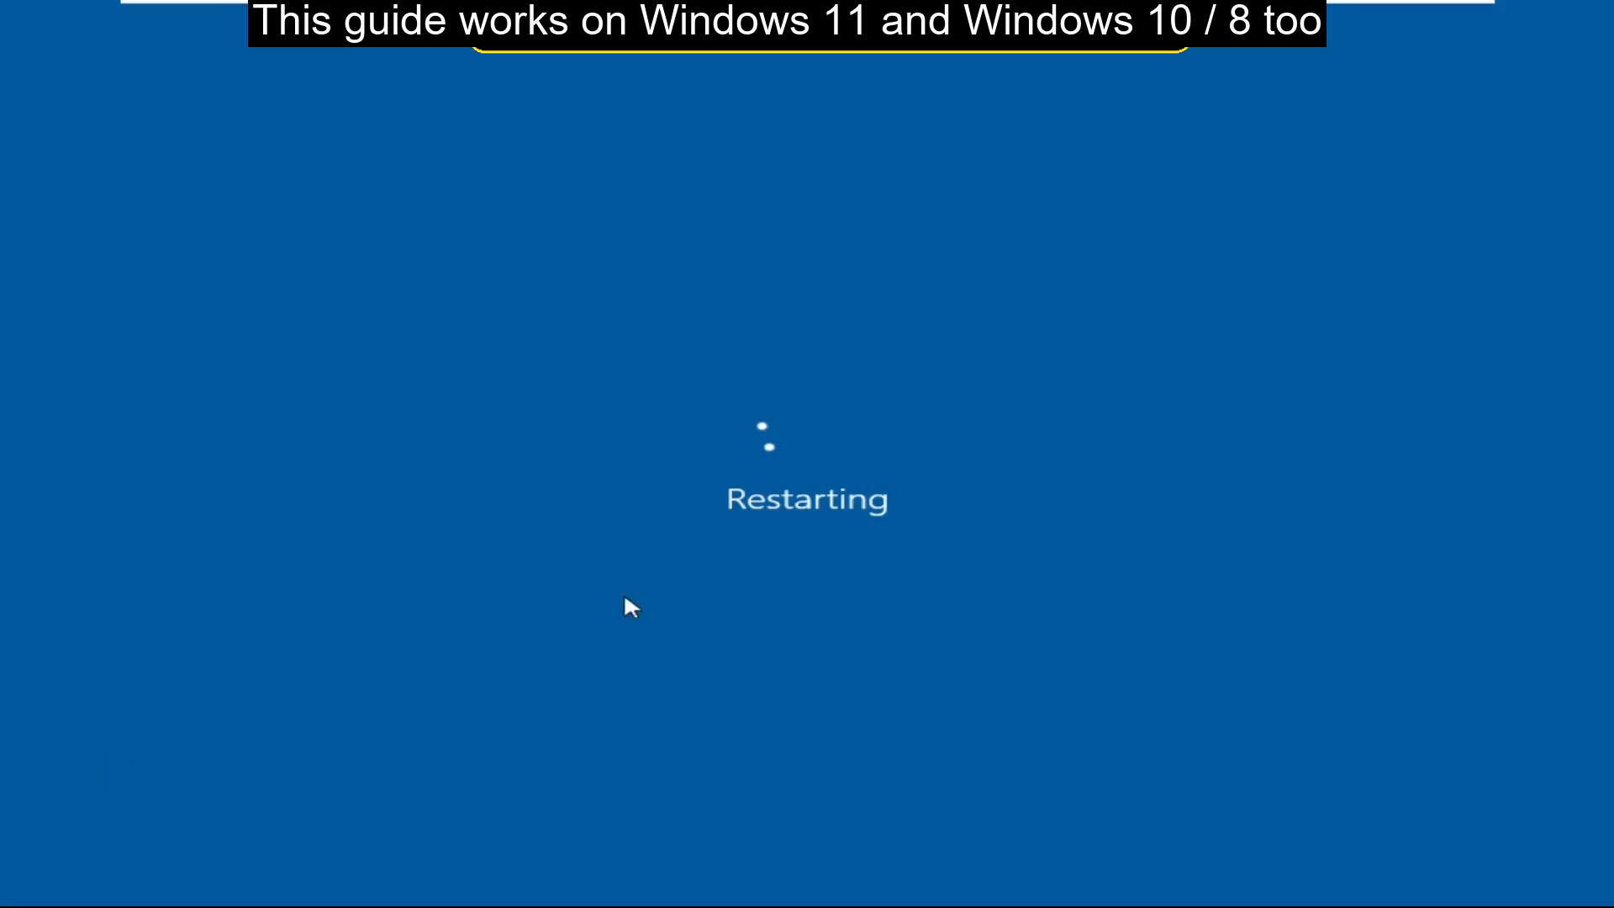